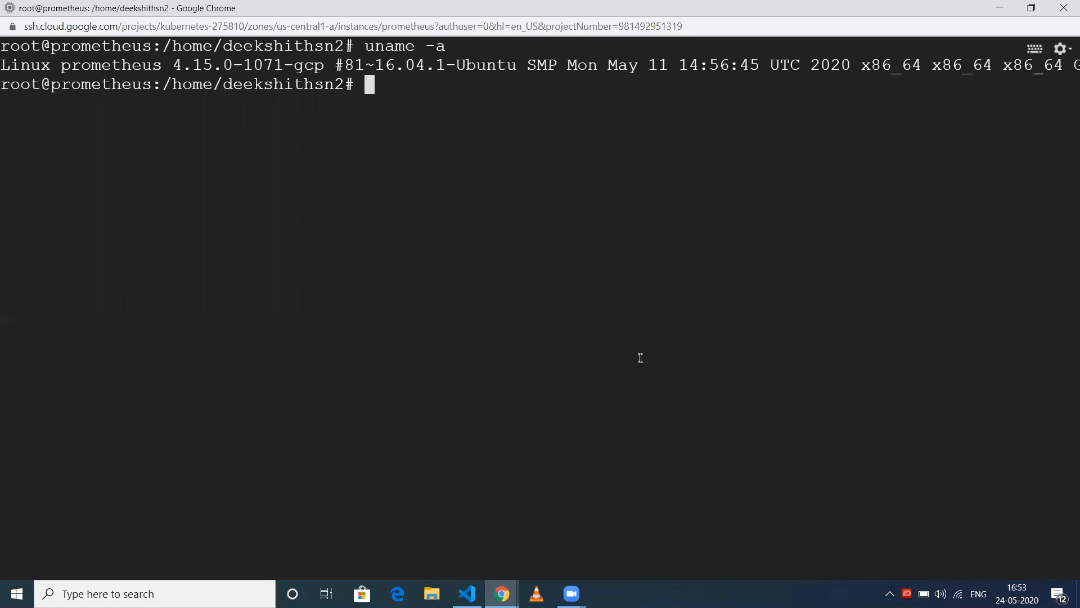
mouse_move(625, 251)
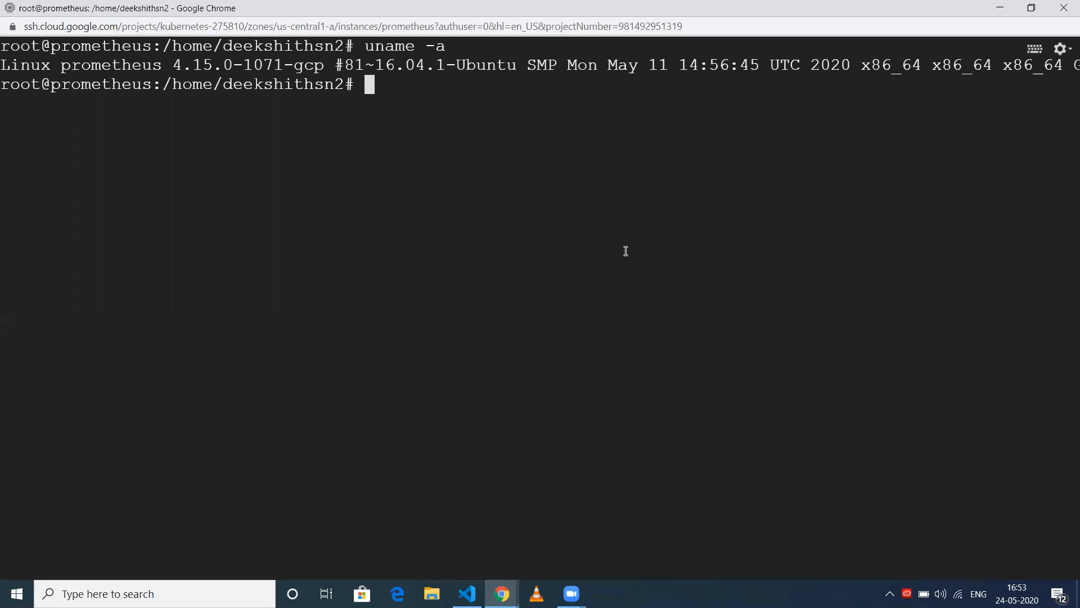
mouse_move(475, 232)
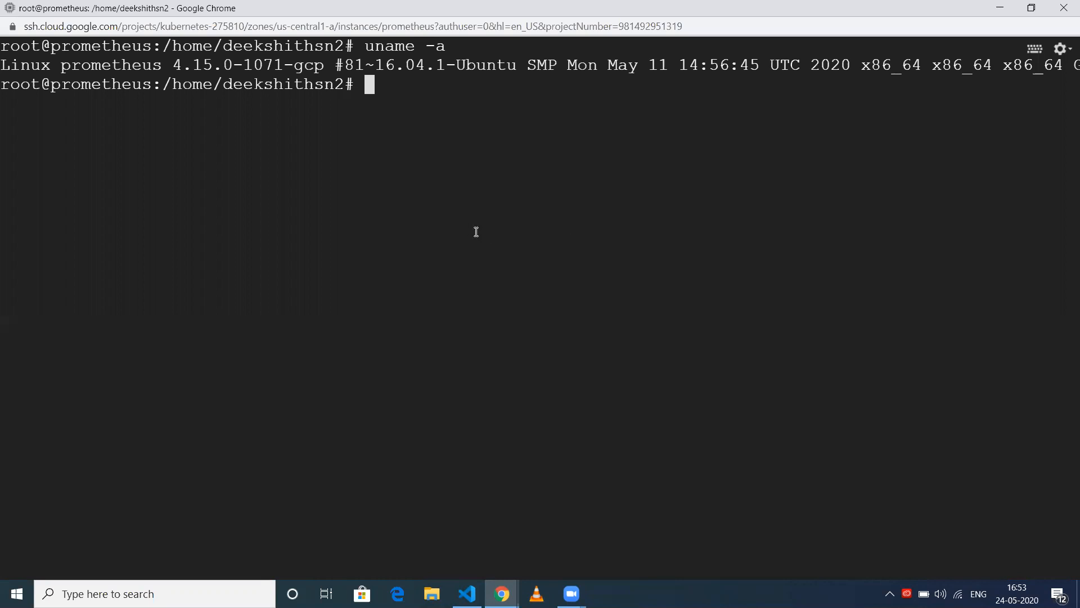
mouse_move(438, 85)
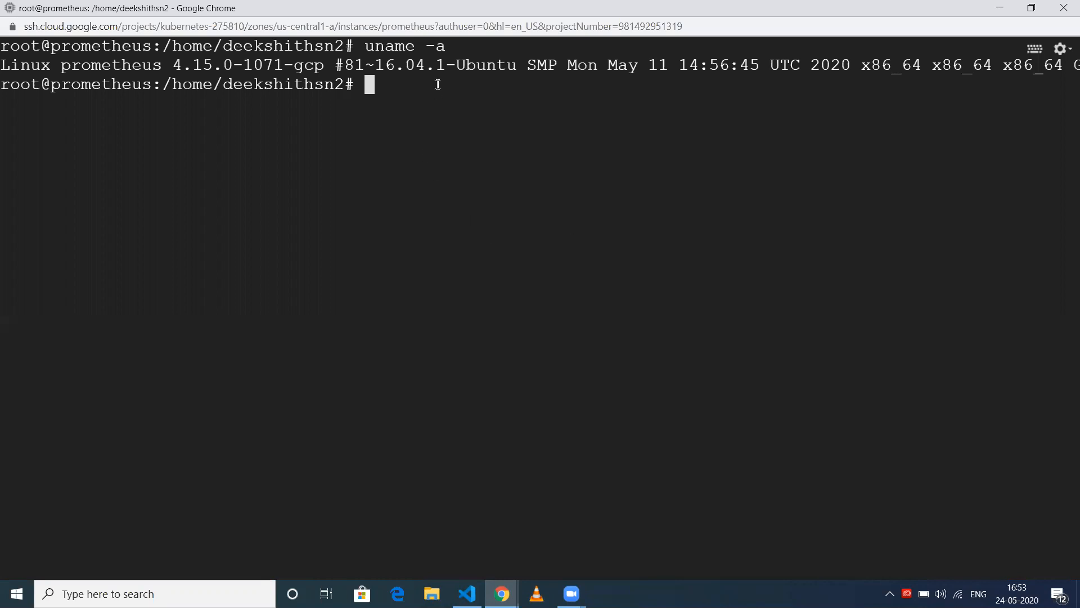
mouse_move(398, 74)
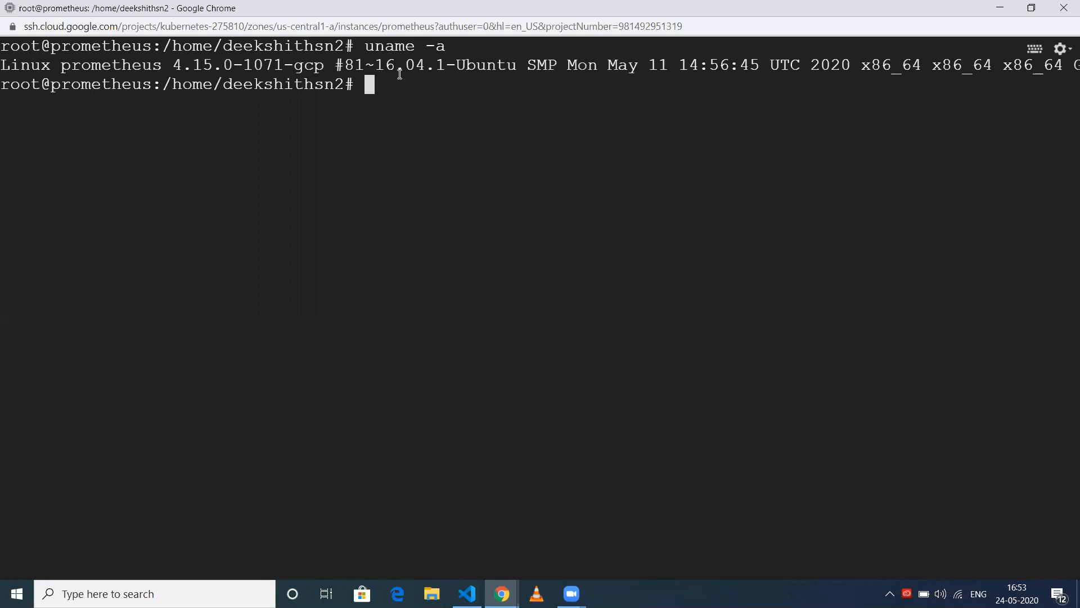
mouse_move(412, 149)
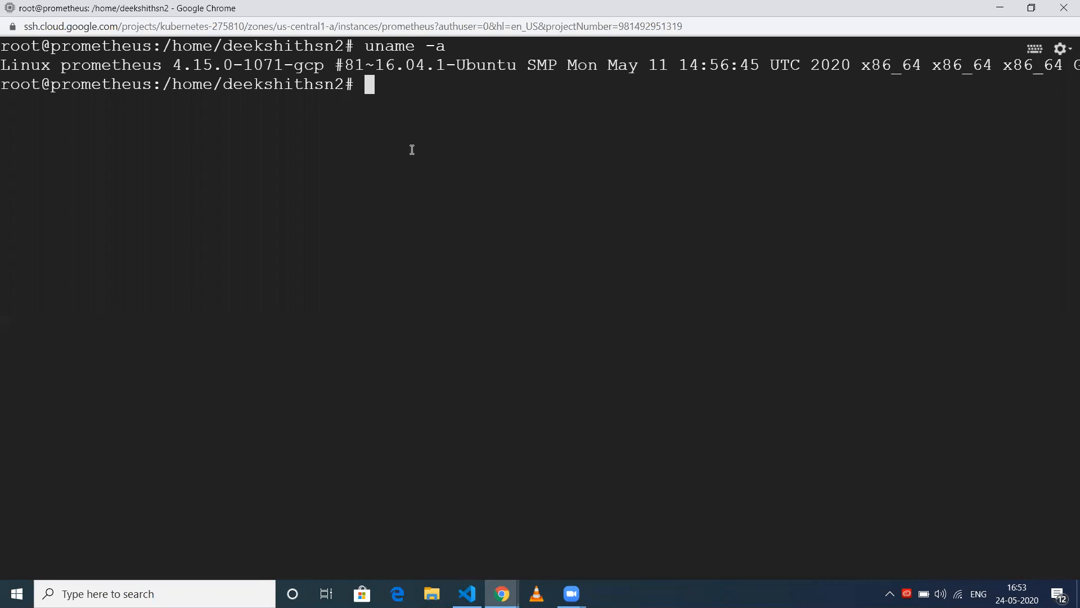
mouse_move(501, 593)
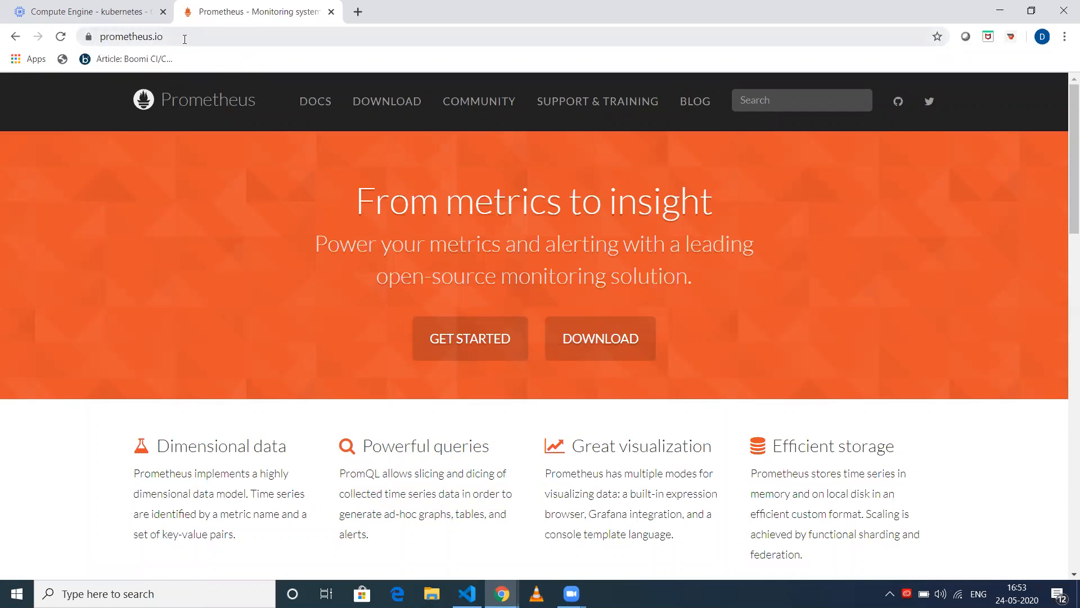
- Go to the prometheus.io Downloads page and look through the available builds
left_click(130, 36)
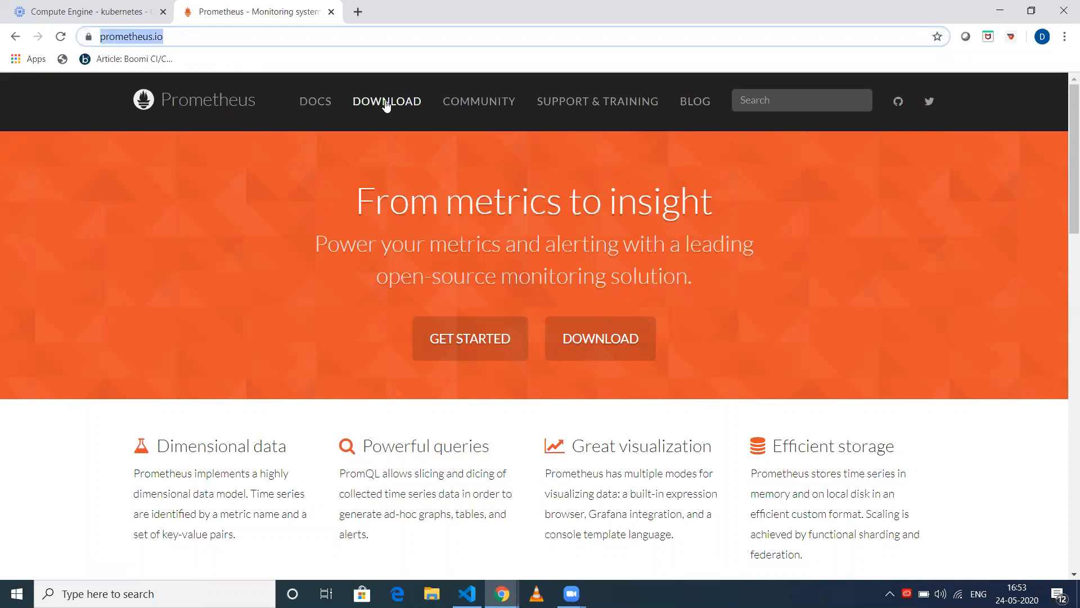
left_click(386, 100)
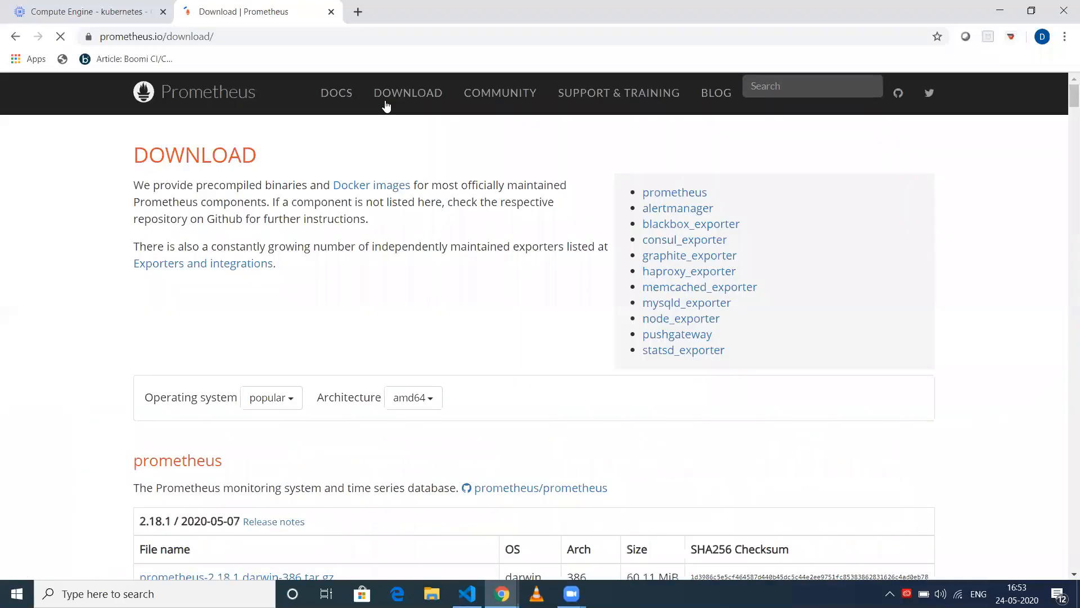
scroll("down", 3)
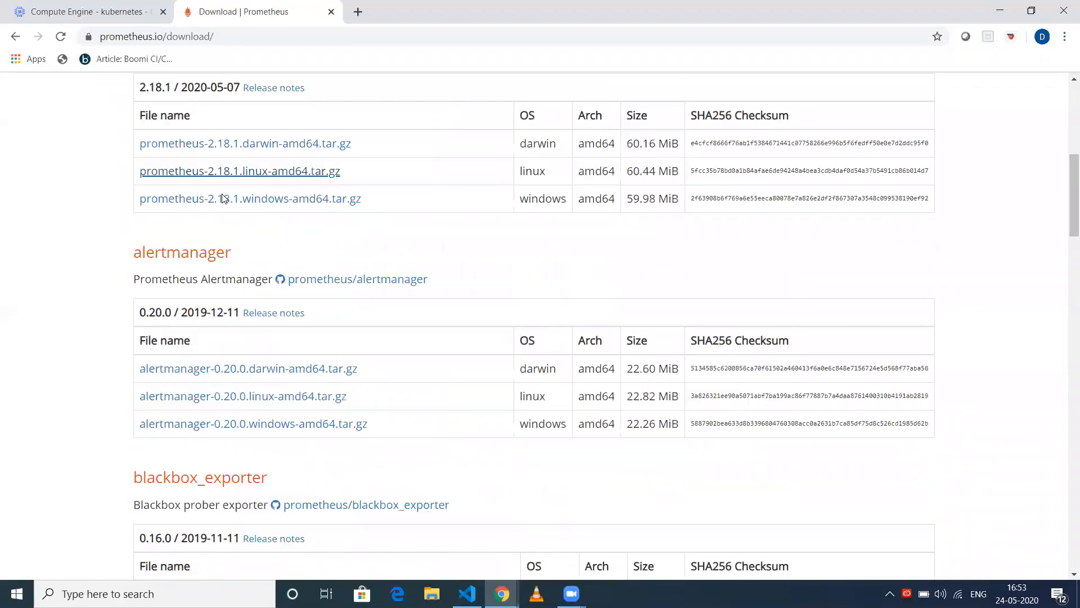
scroll("down", 3)
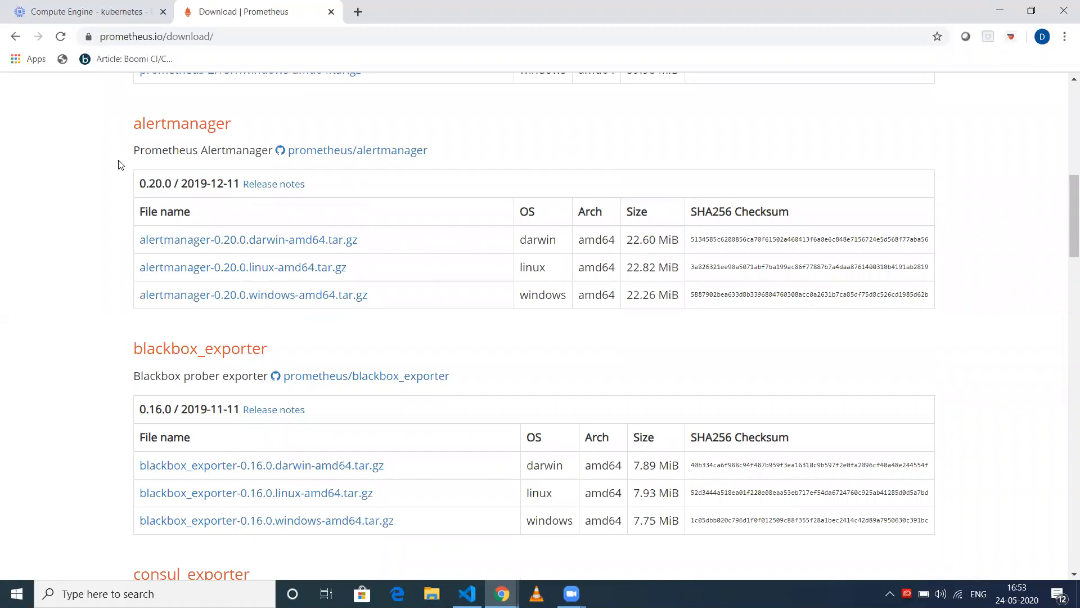
scroll("down", 3)
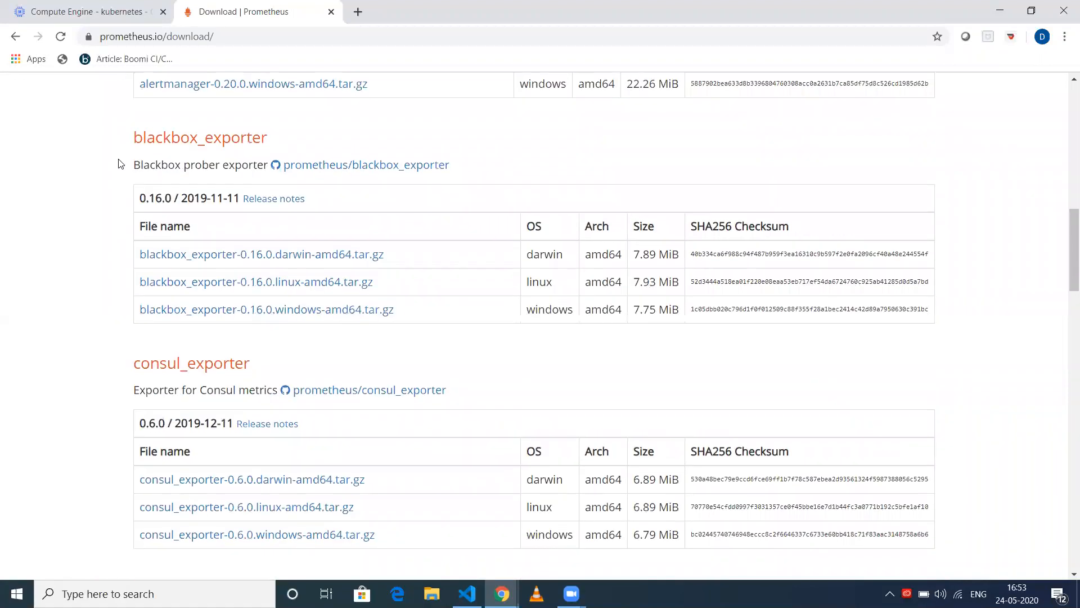
scroll("up", 3)
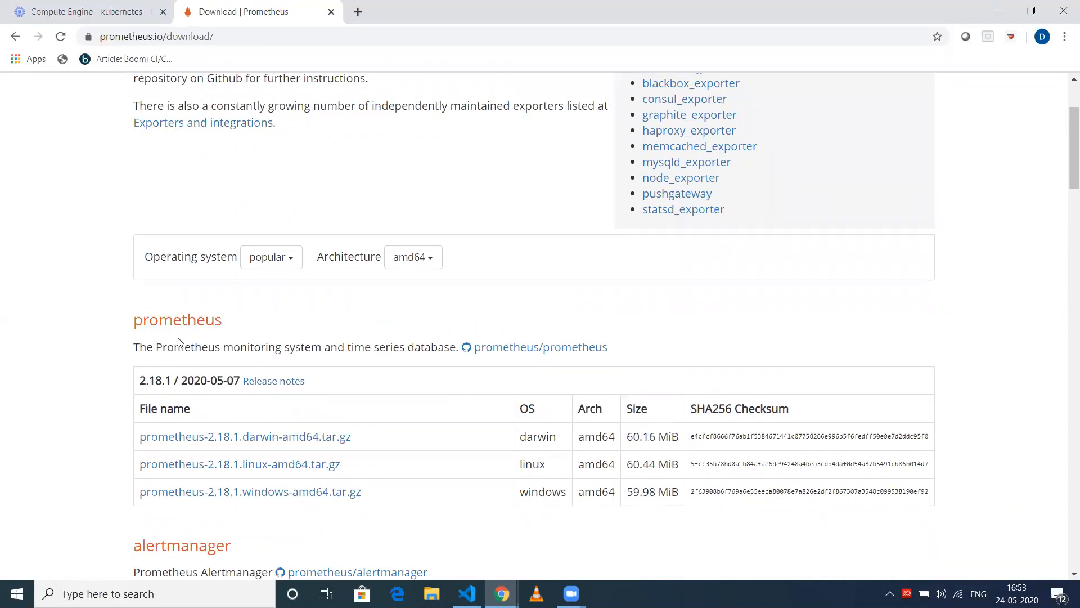
mouse_move(239, 277)
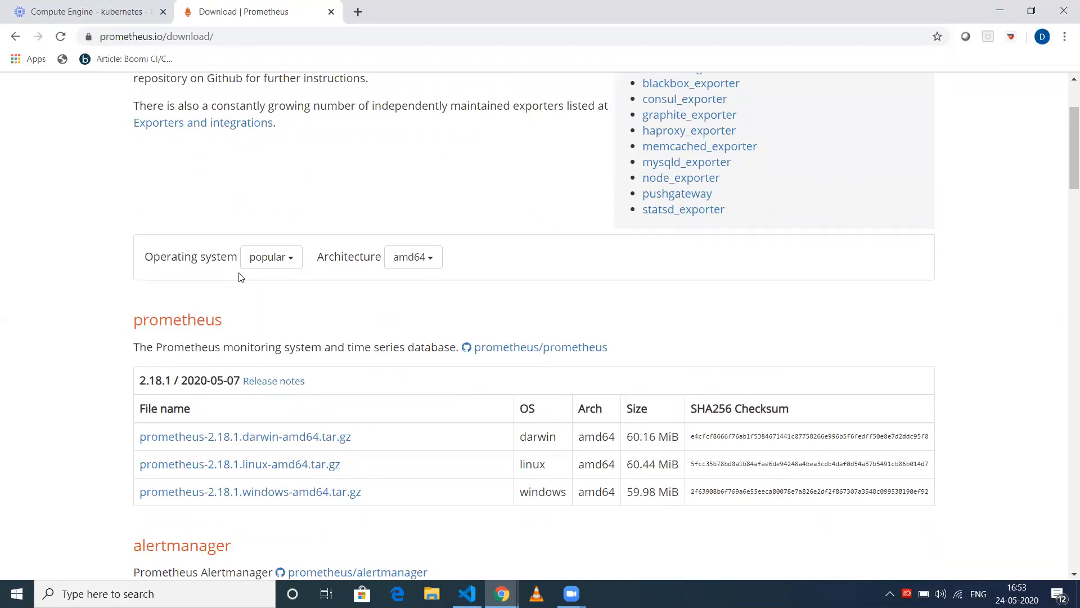
- Filter the downloads to the linux operating system, showing the prometheus-2.18.1 linux-amd64 archive
left_click(270, 257)
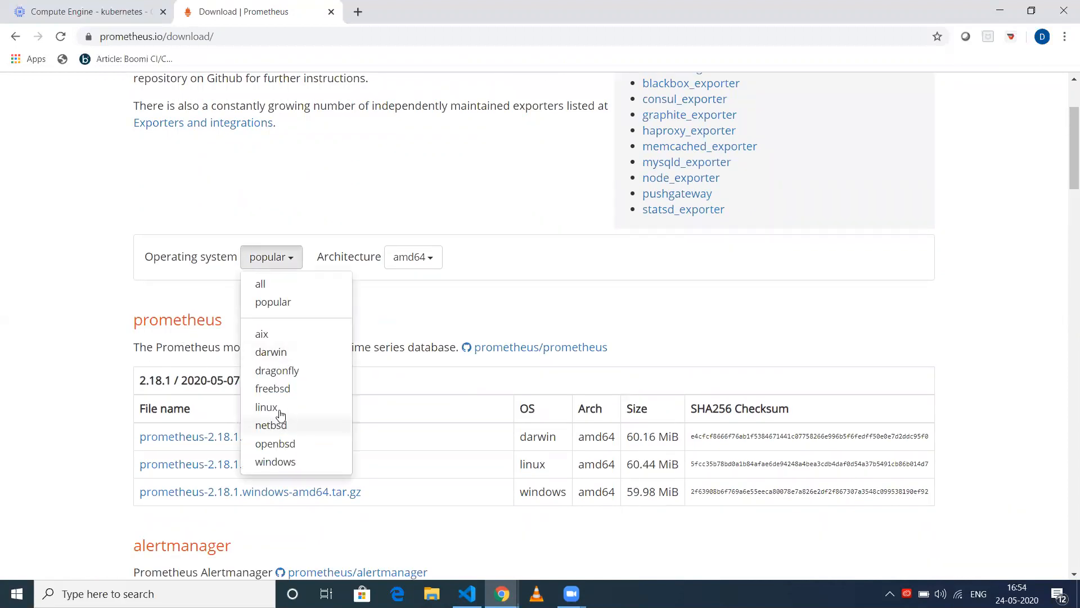
left_click(265, 407)
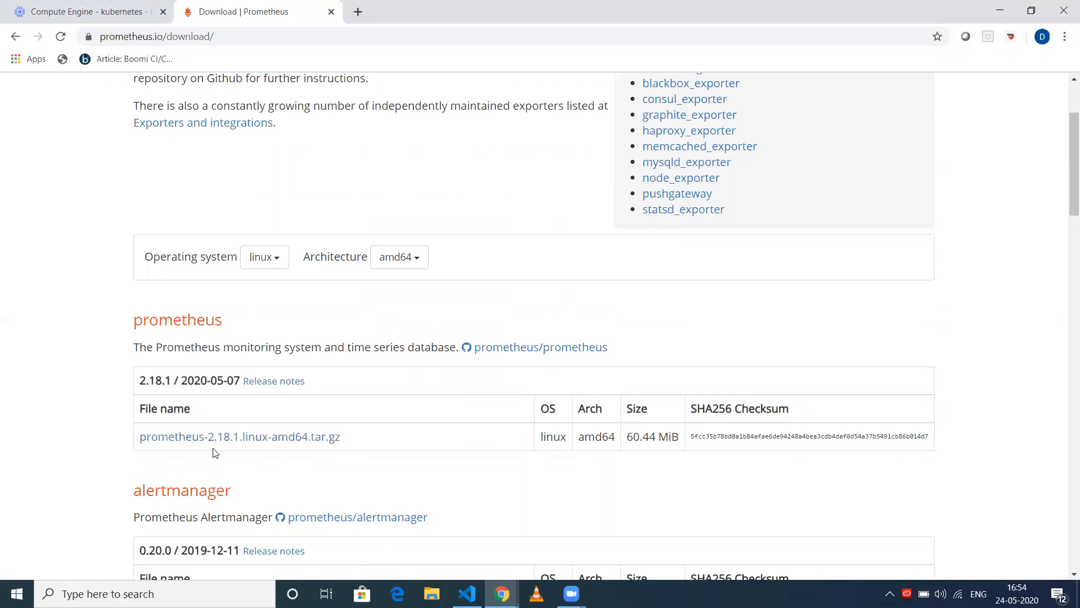
mouse_move(249, 449)
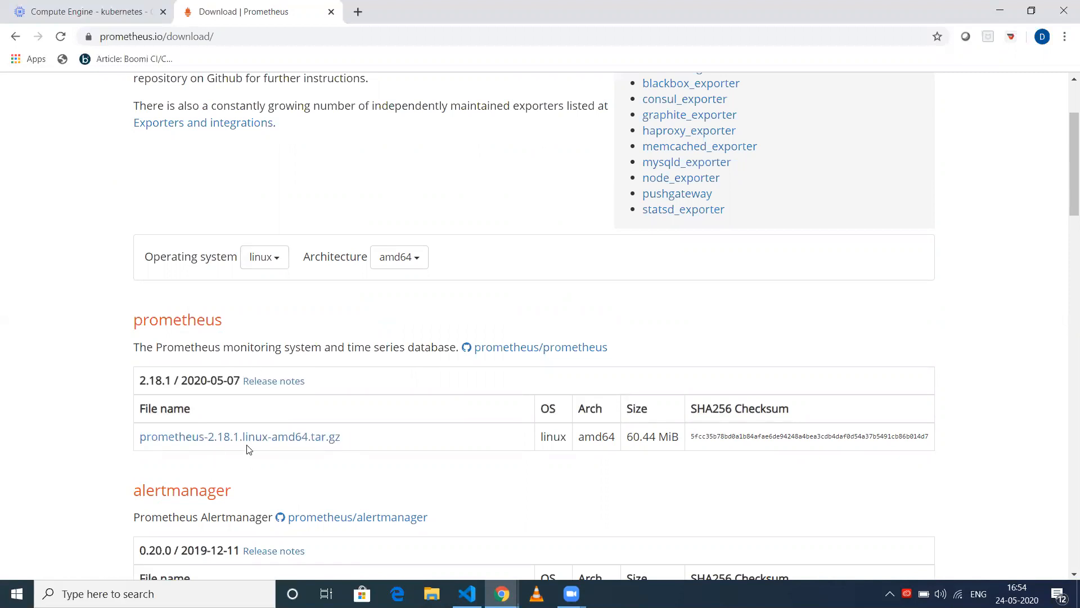
mouse_move(238, 437)
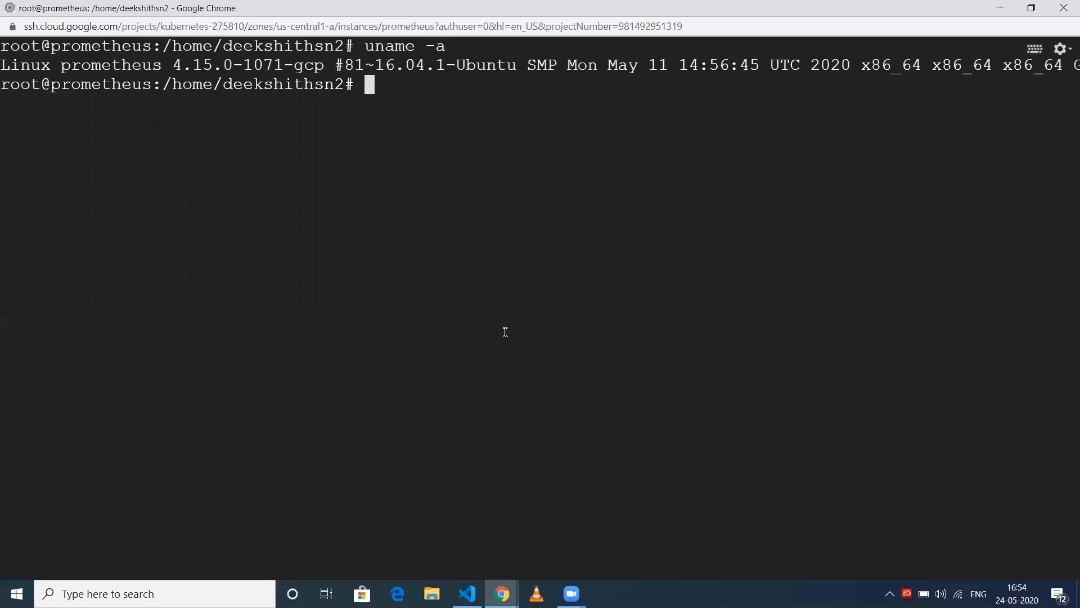
- Download the prometheus-2.18.1 linux-amd64 release archive with wget from GitHub and list it
type("wget")
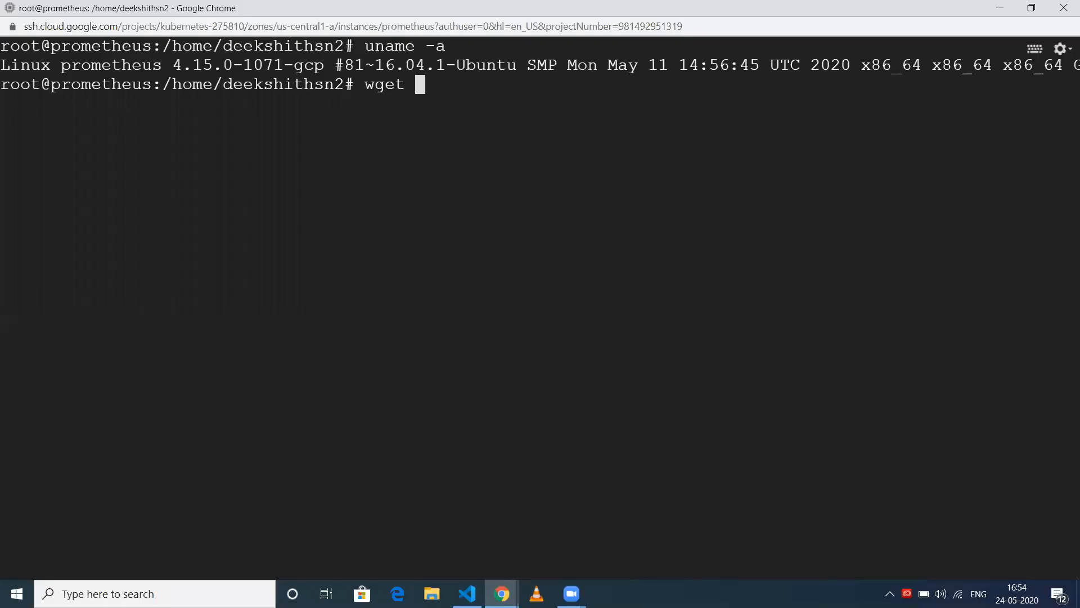
type("https://github.com/prometheus/prometheus/releases/download/v2.18.1/prometheus-2.18.1.linux-amd64.tar.gz")
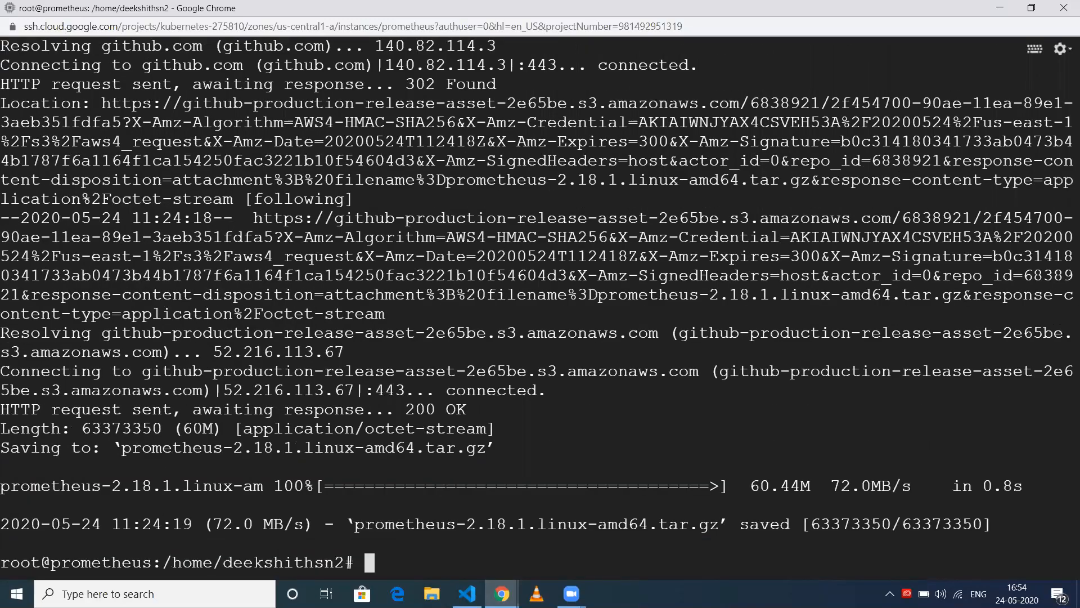
type("ls")
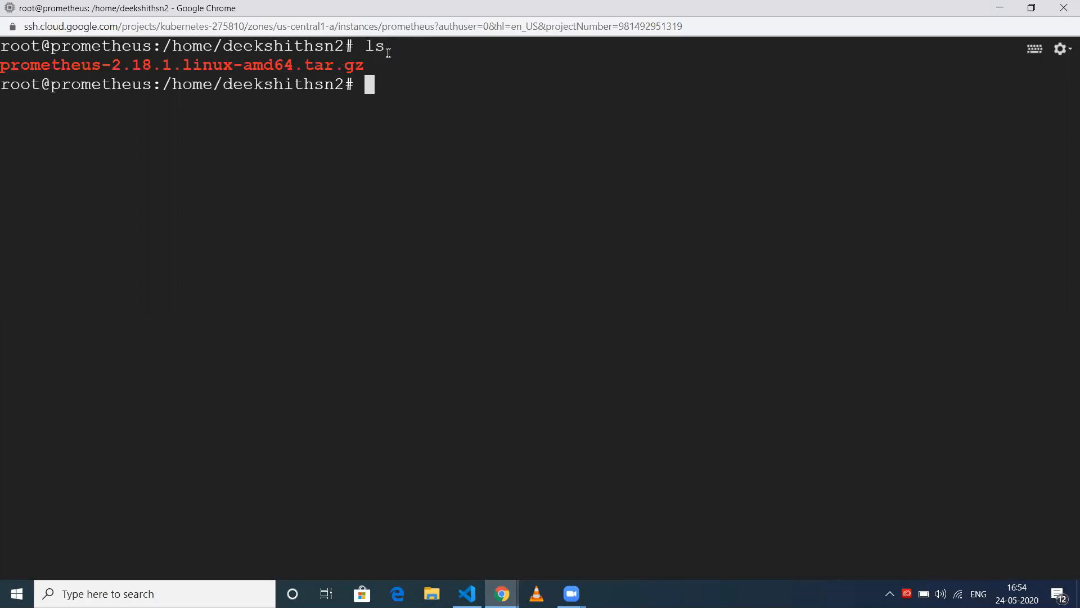
mouse_move(495, 188)
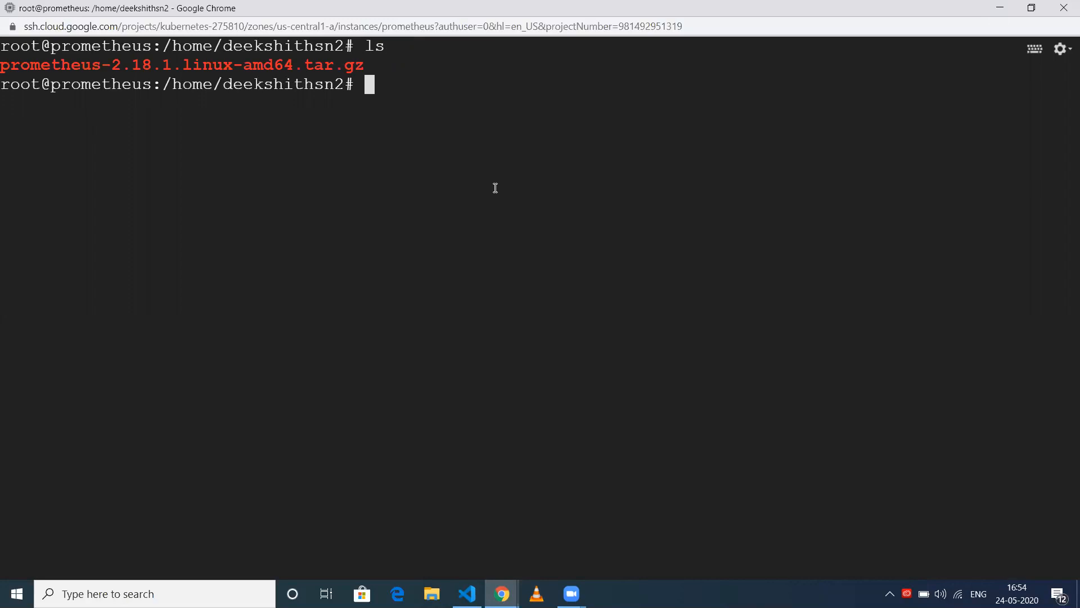
- Extract prometheus-2.18.1.linux-amd64.tar.gz with tar -xvf and move into the extracted folder
type("tar")
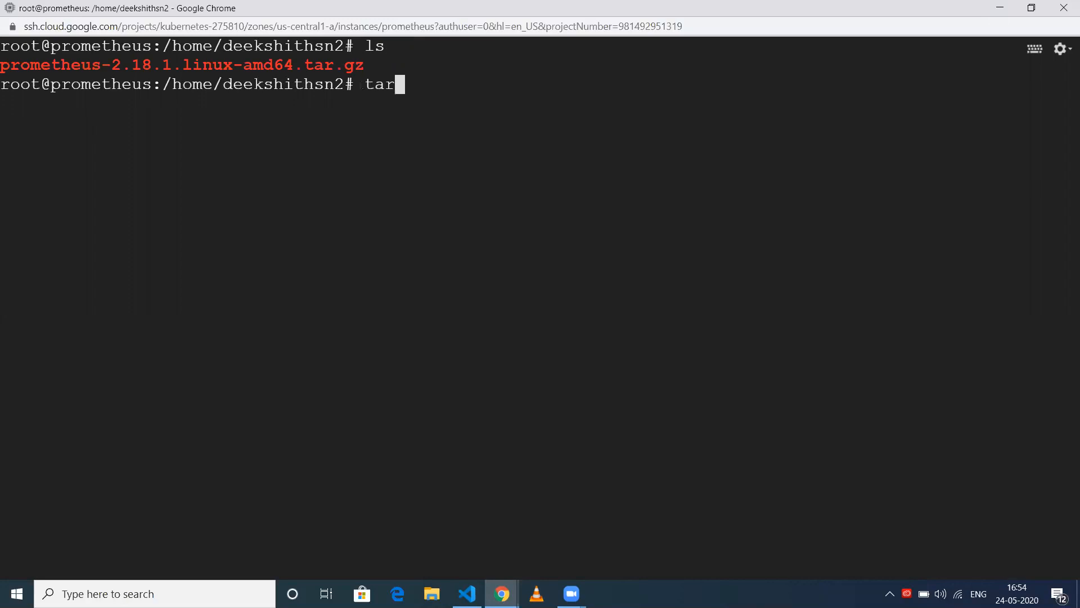
type("-xvf")
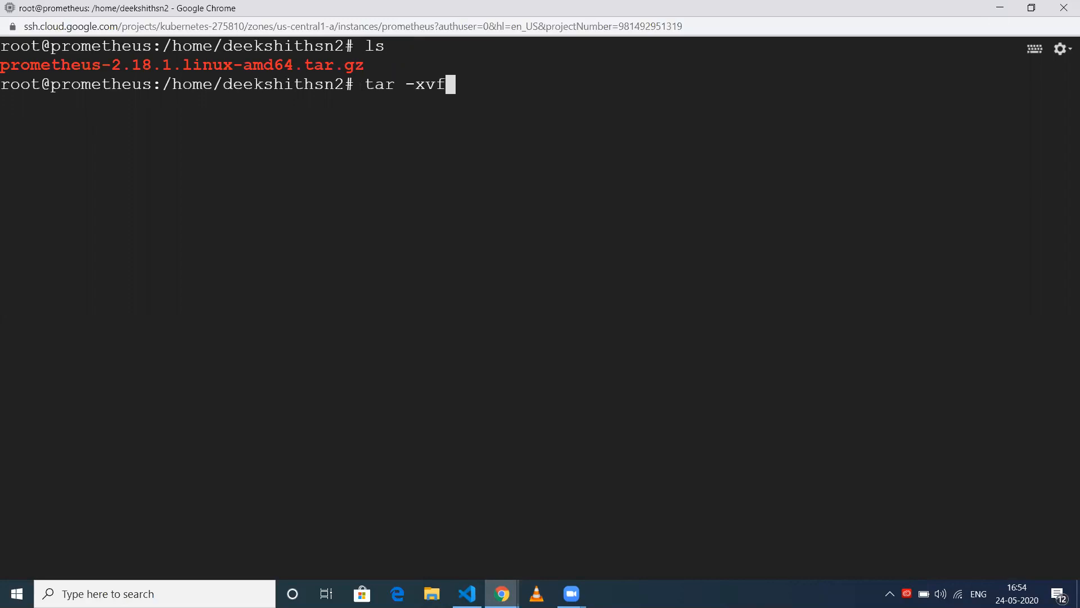
type("prometheus-2.18.1.linux-amd64.tar.gz")
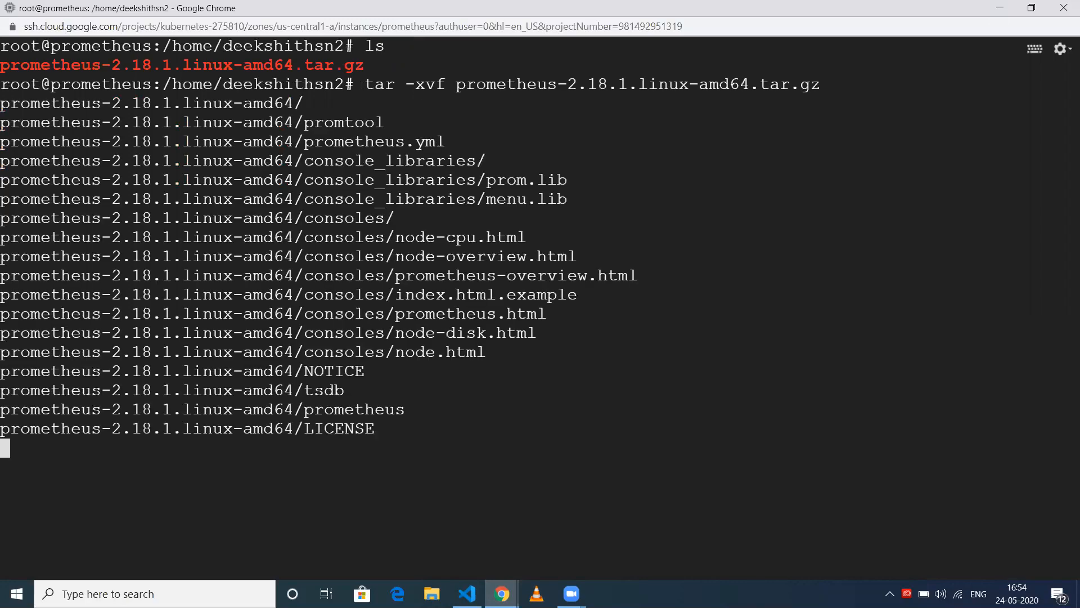
type("ls")
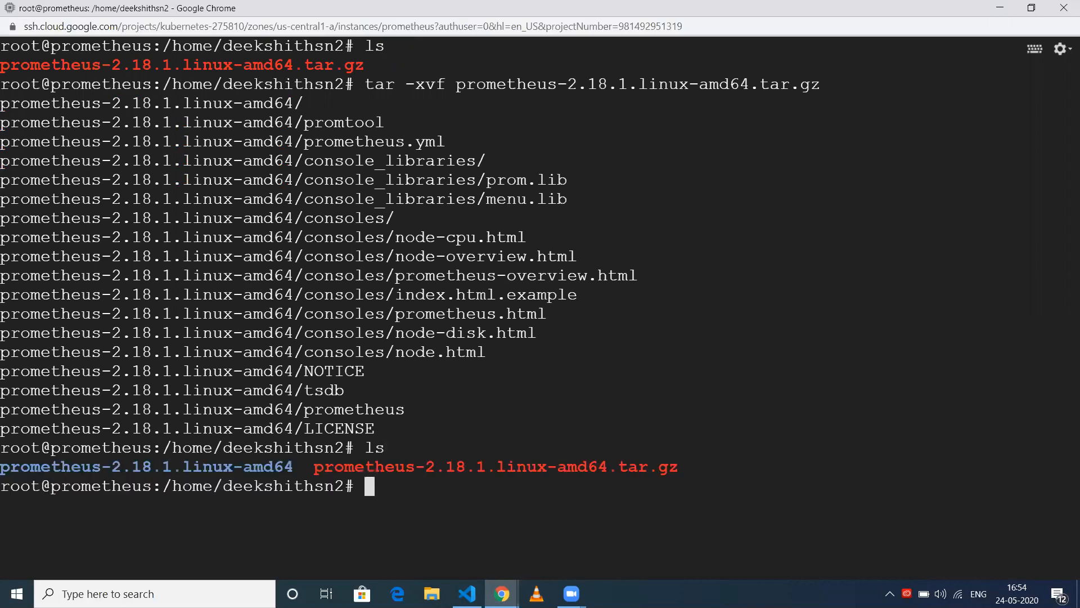
type("cd prometheus-2.18.1.linux-amd64")
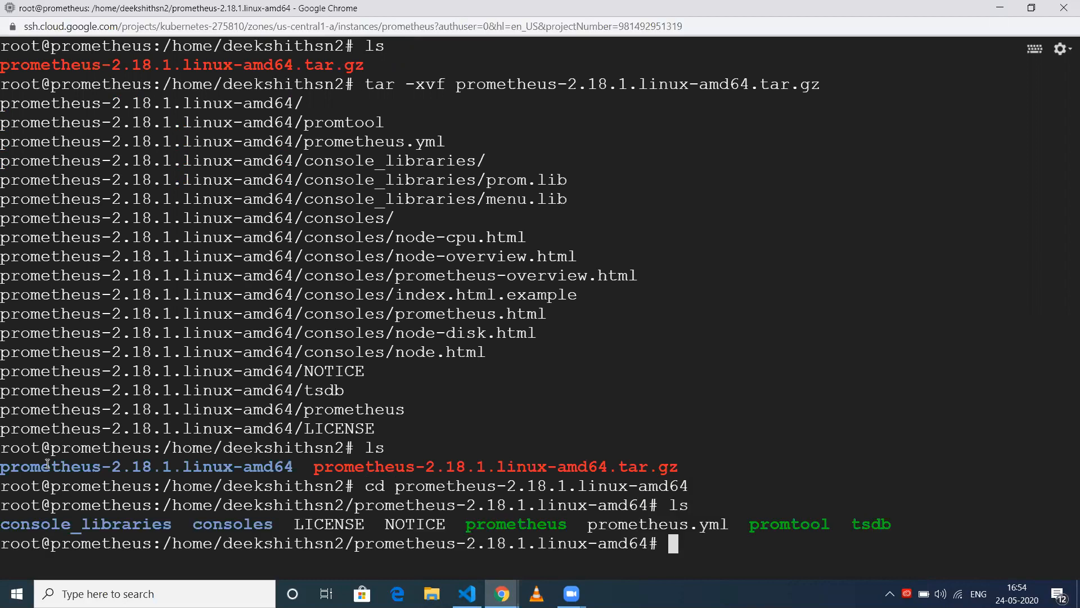
mouse_move(214, 526)
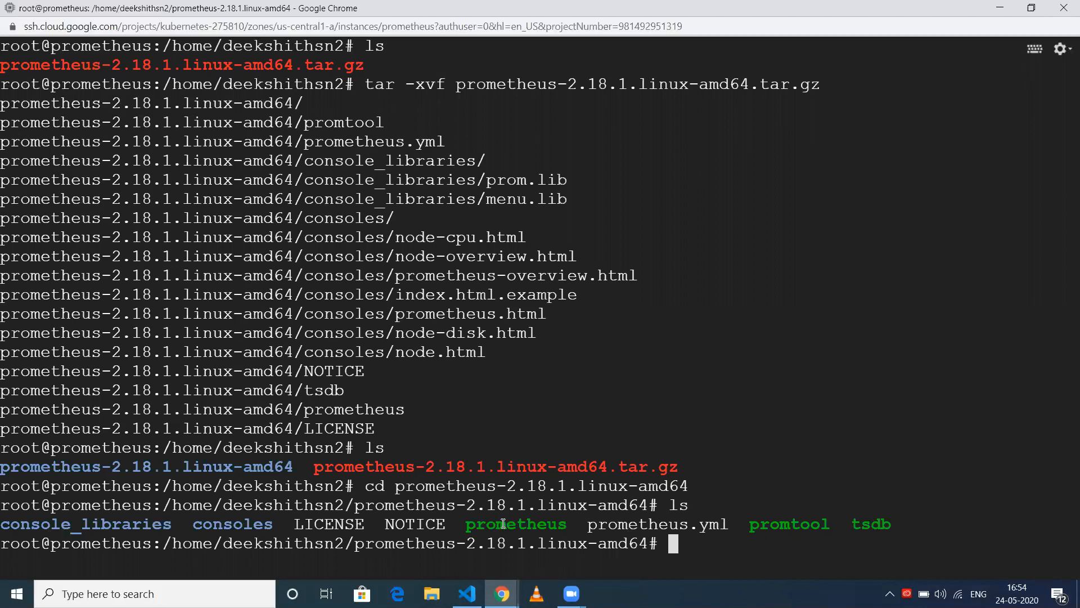
mouse_move(603, 536)
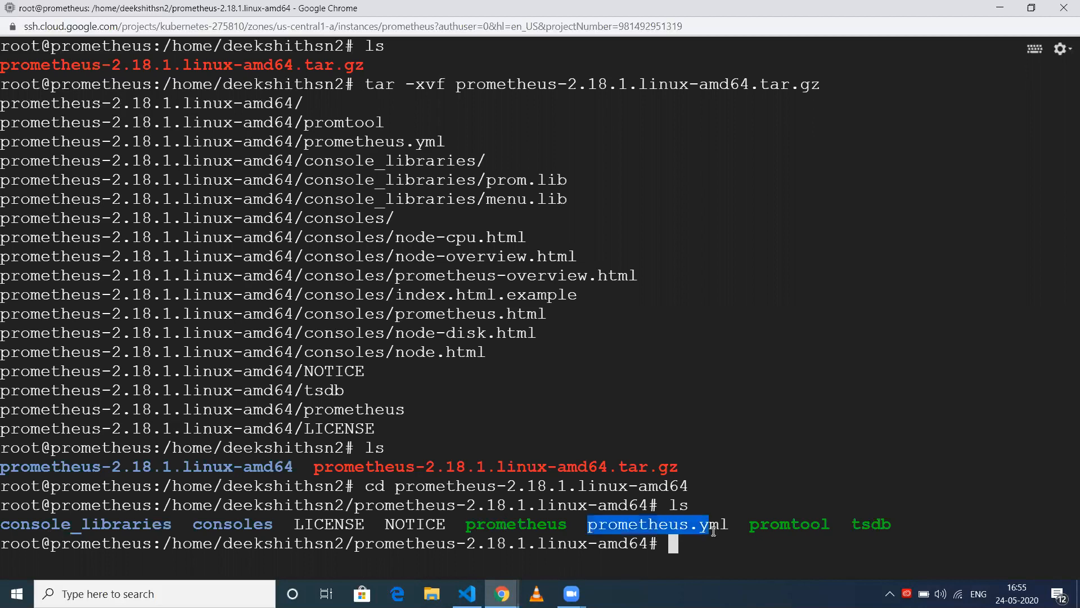
- Print prometheus.yml with cat and highlight the scrape job block targeting localhost:9090
type("ac")
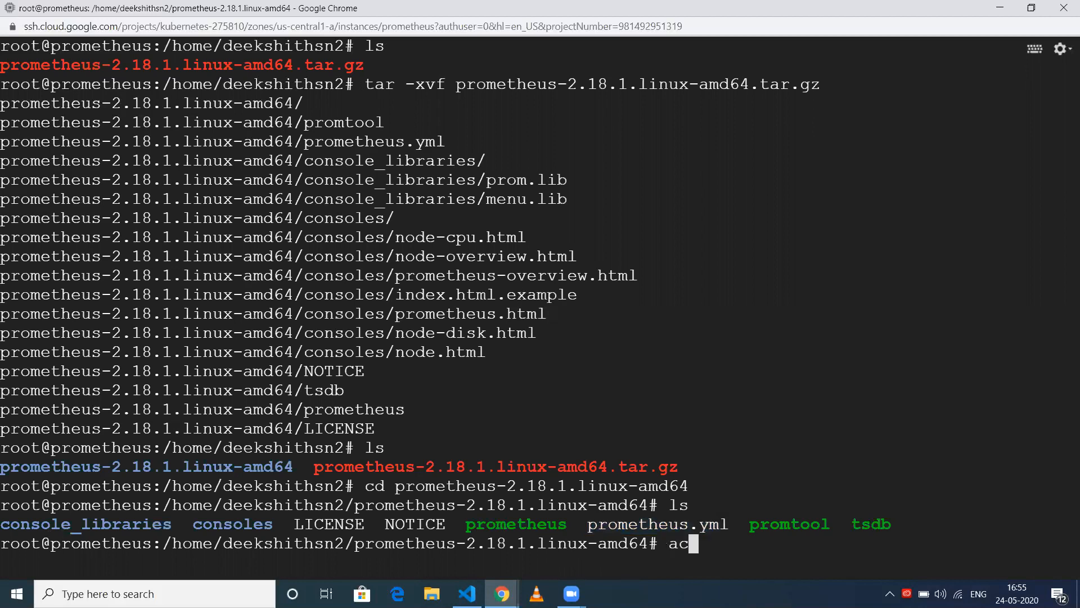
key("Backspace")
type("cat prometheus.yml")
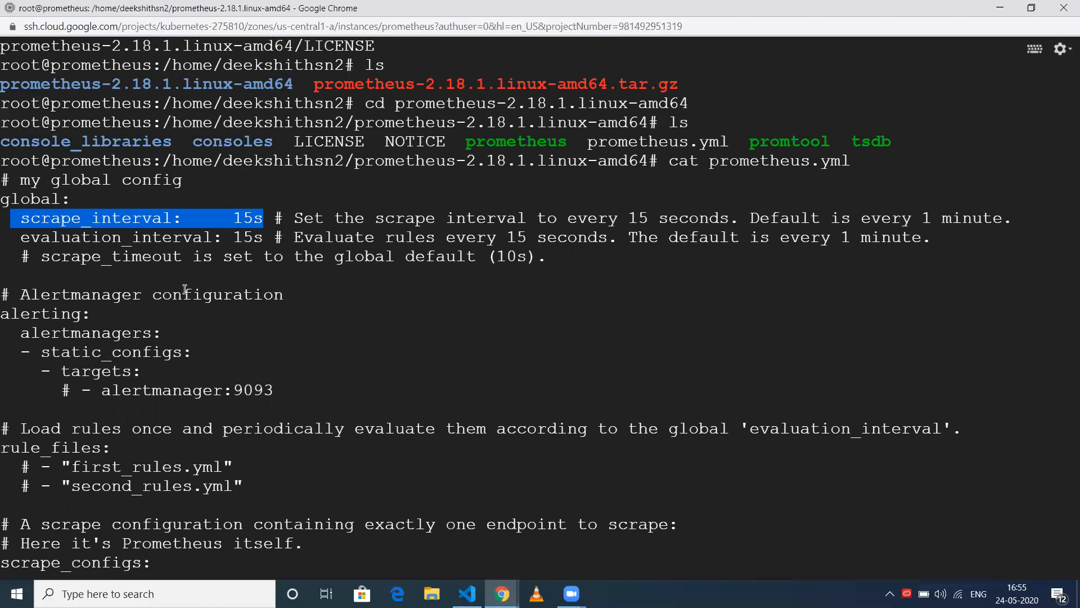
scroll("down", 3)
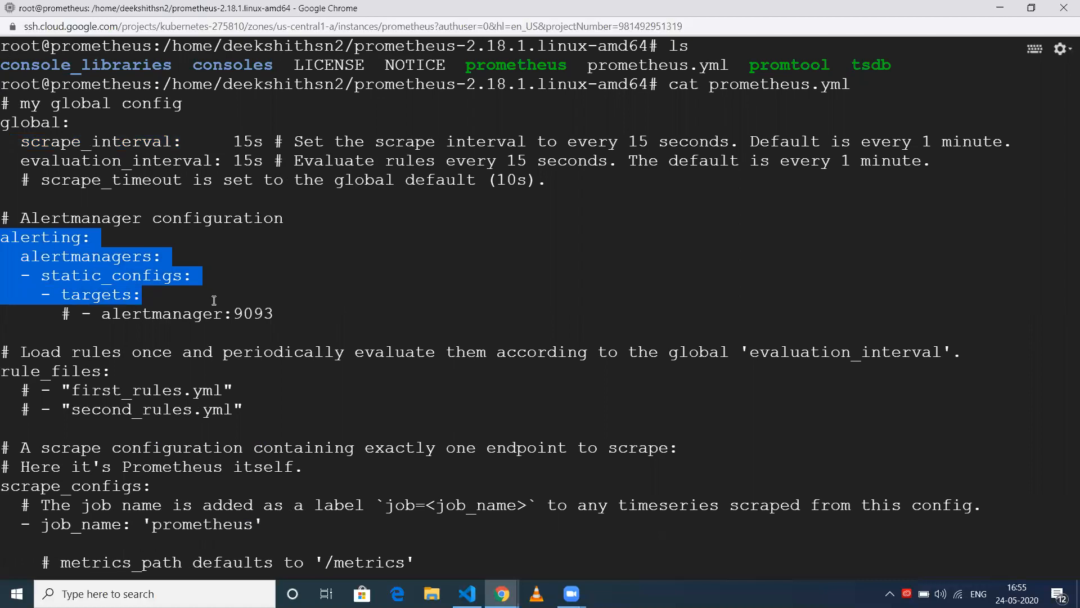
scroll("down", 3)
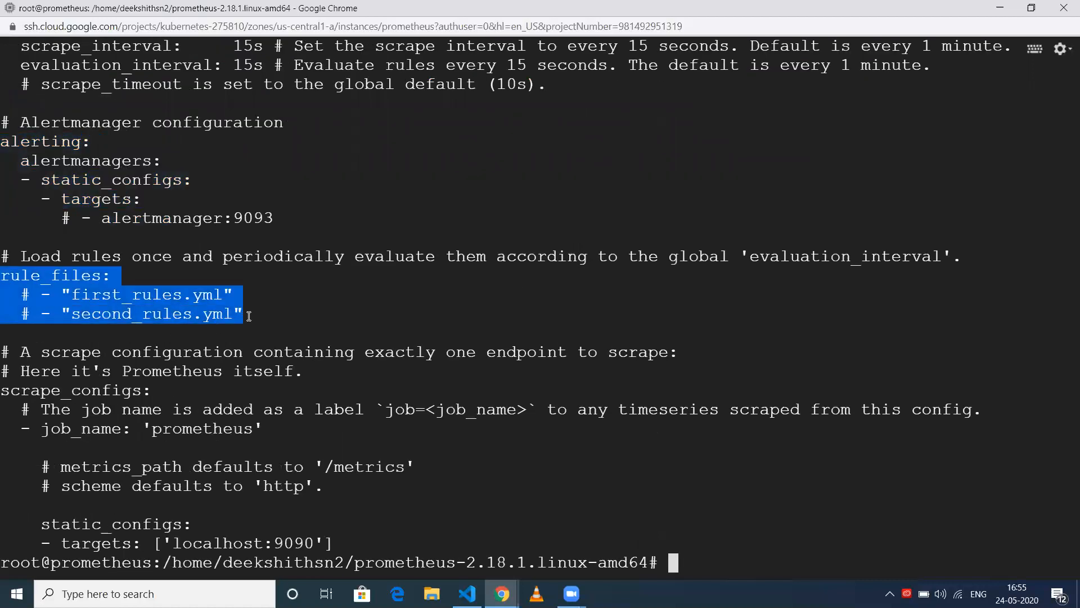
mouse_move(202, 436)
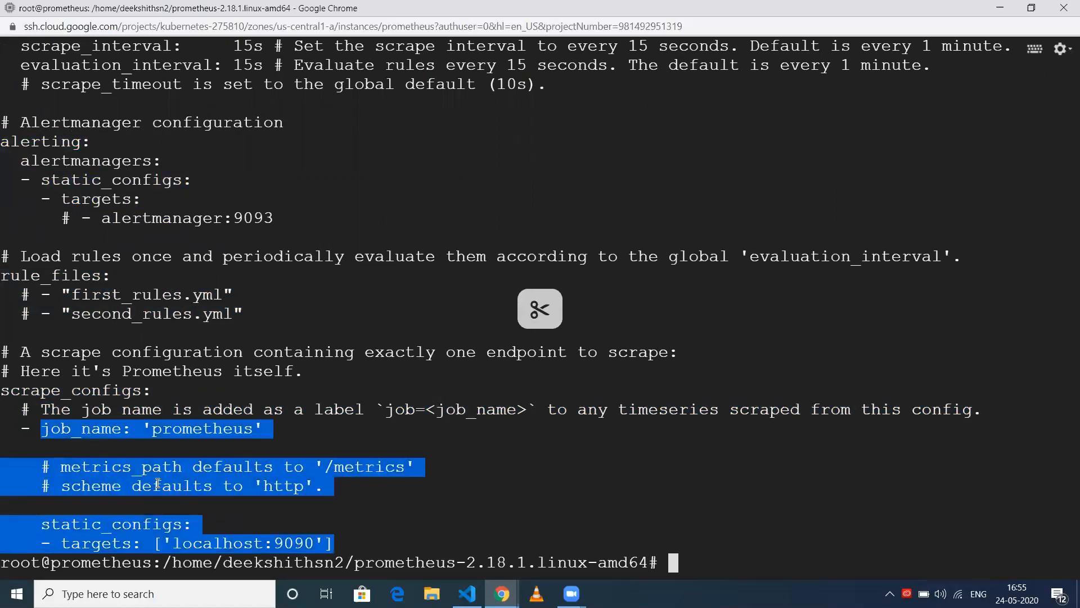
left_click(182, 552)
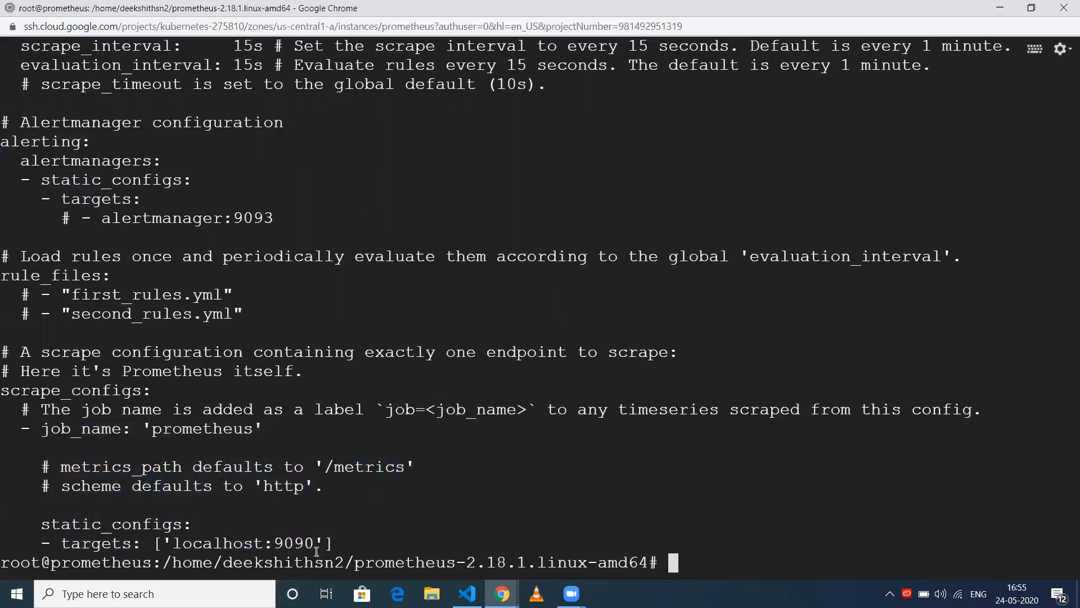
left_click_drag(131, 486, 334, 563)
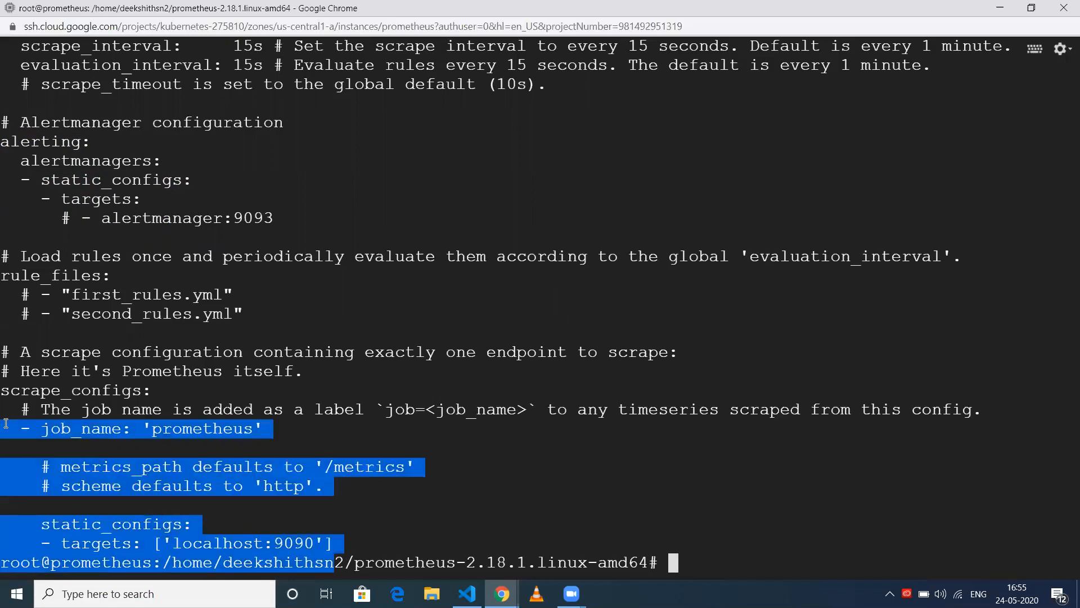
mouse_move(69, 431)
type("ls")
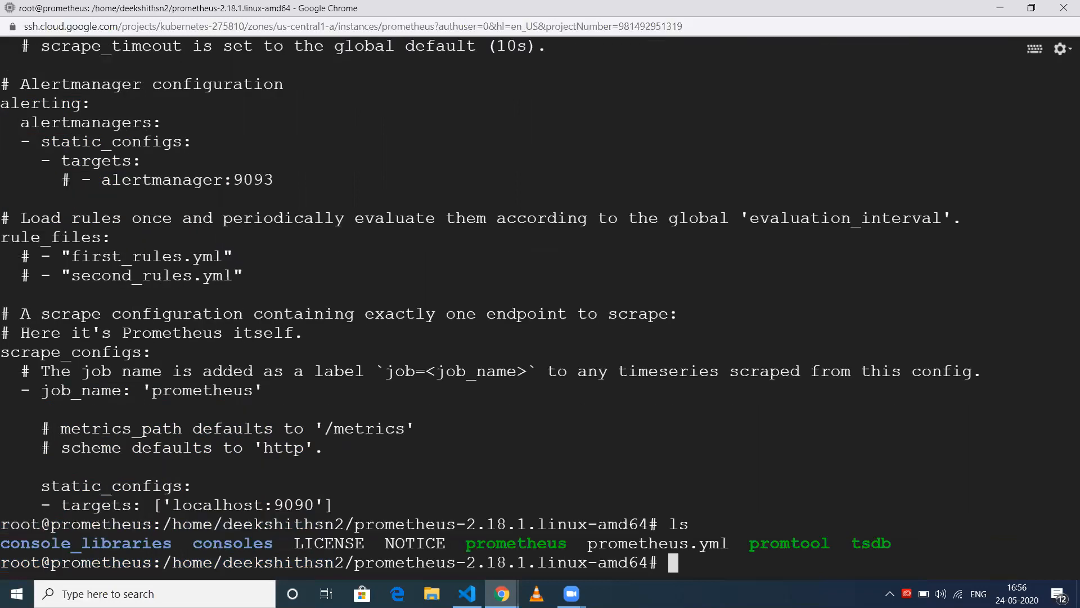
- Start the Prometheus server with ./prometheus from the extracted folder
type("./")
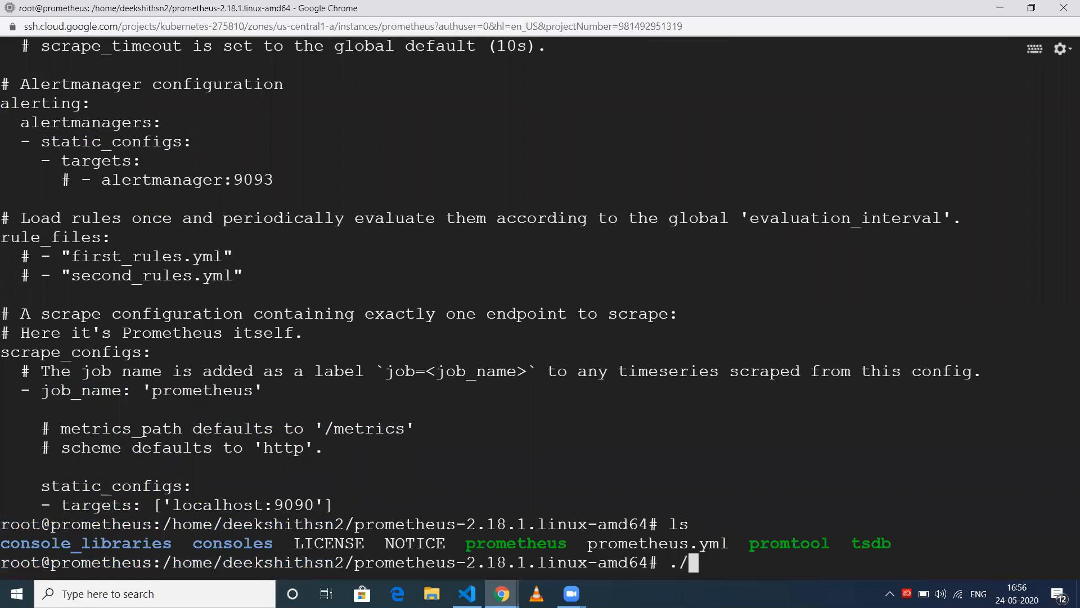
type("prometheus")
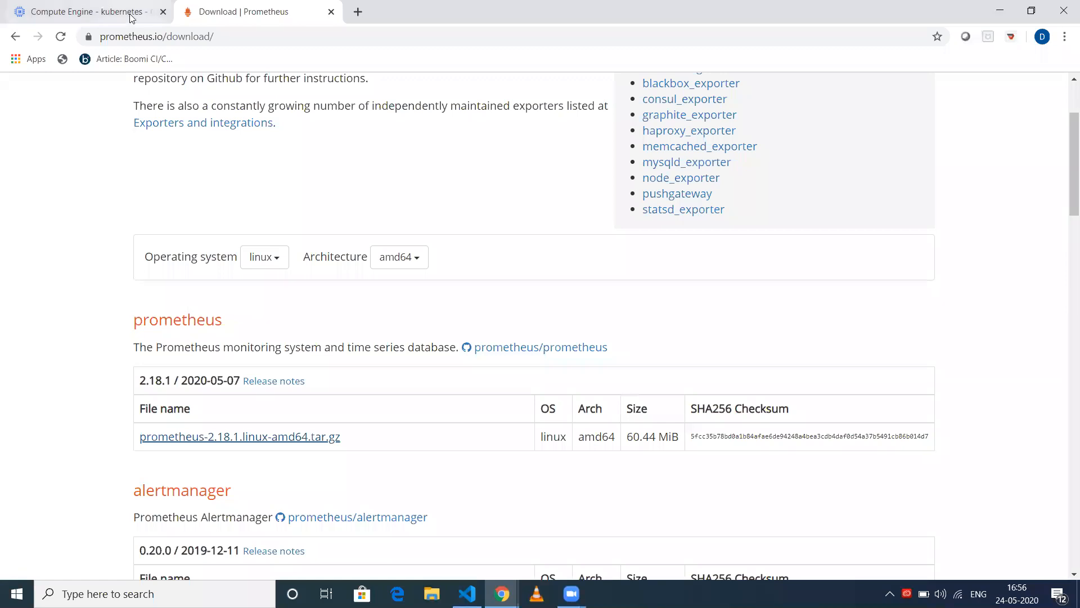
- Look up the VM's external IP in Compute Engine and browse to 130.211.119.163:9090
left_click(90, 11)
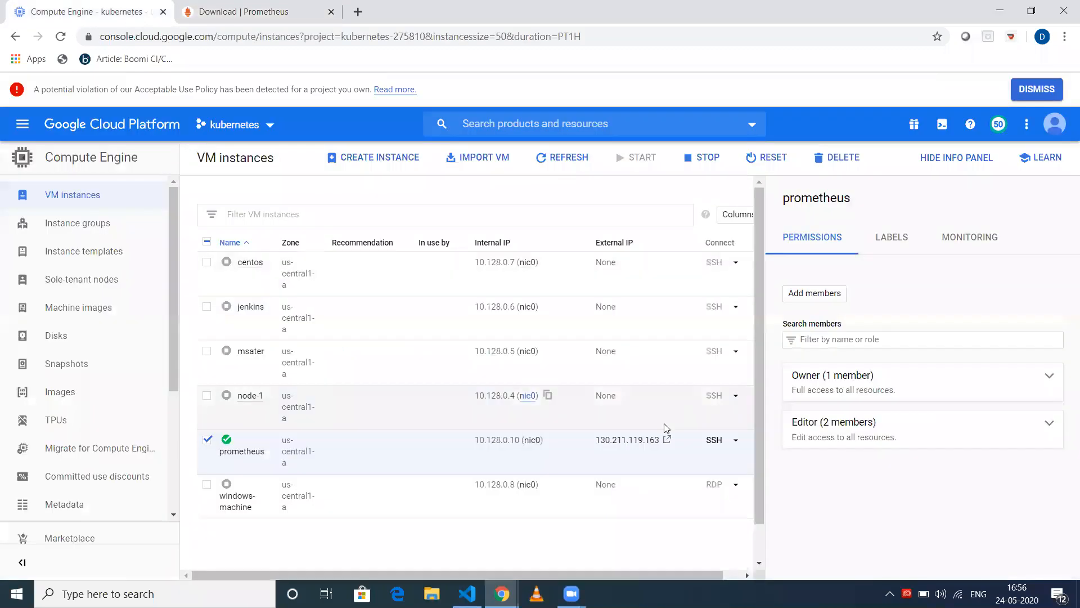
left_click(548, 394)
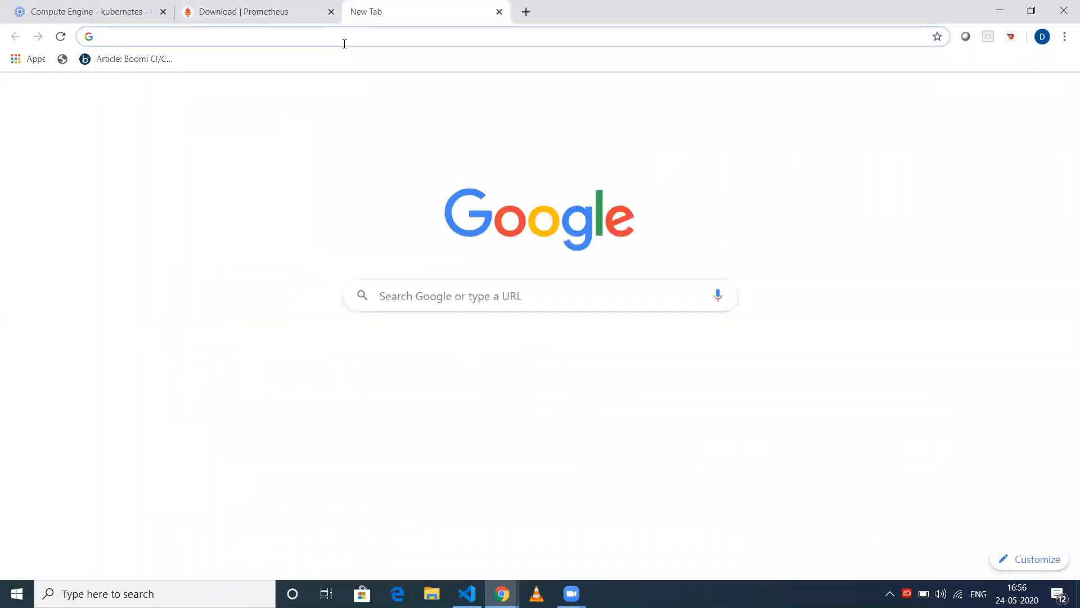
type("130.211.119.163:9090")
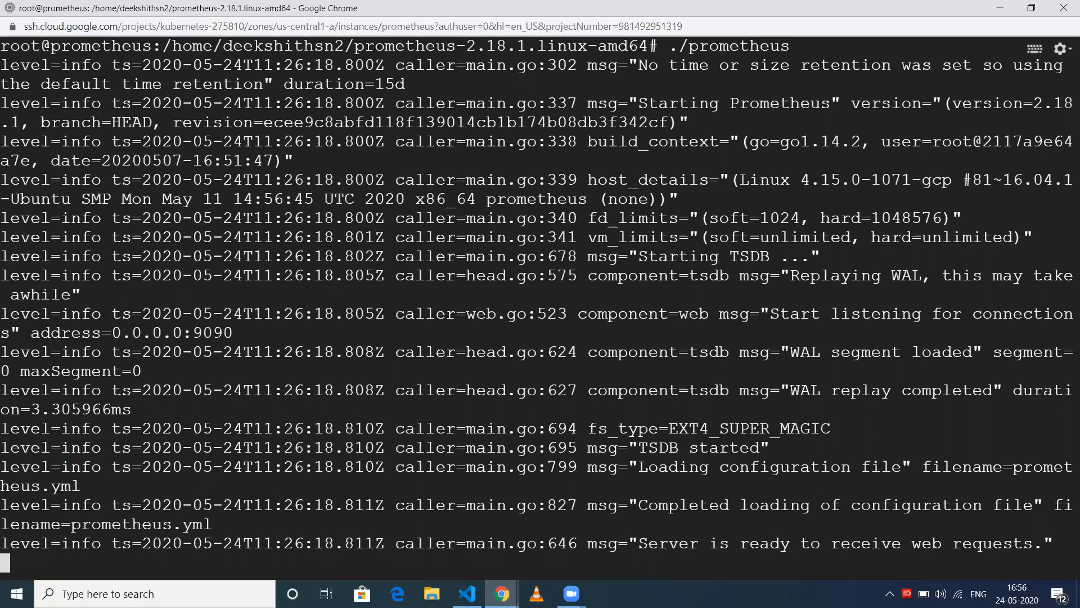
- Stop the running Prometheus server with Ctrl+C and list the folder, now containing a data directory
key("ctrl+c")
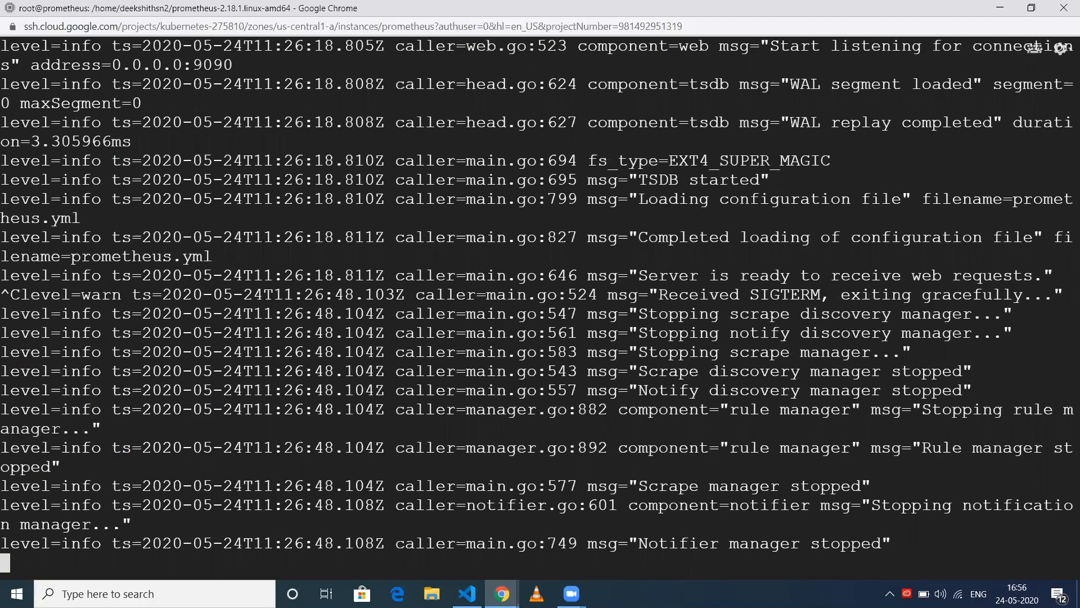
key("ctrl+c")
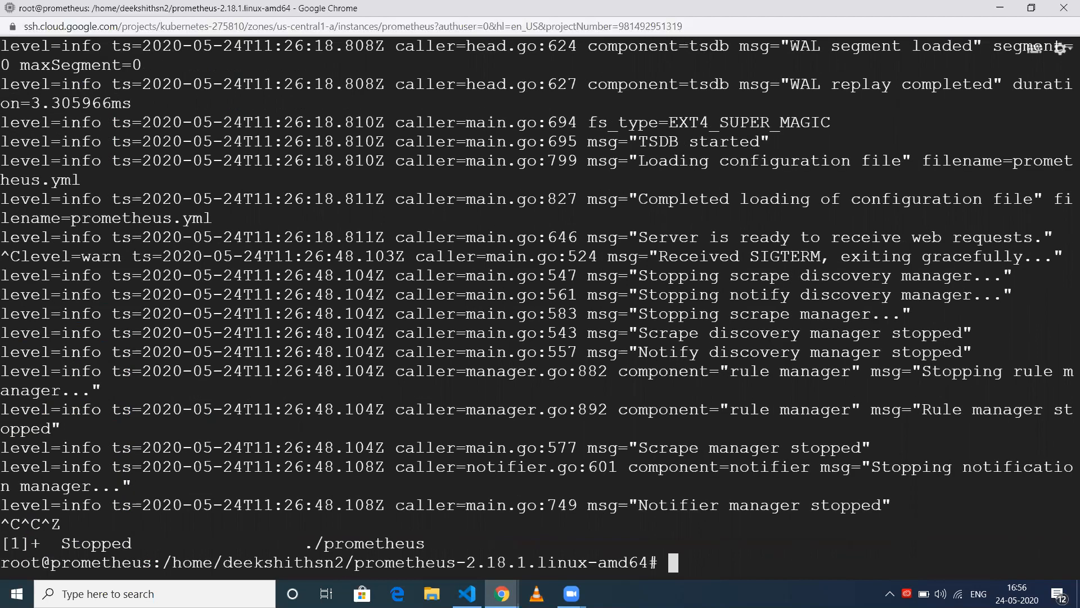
left_click(424, 12)
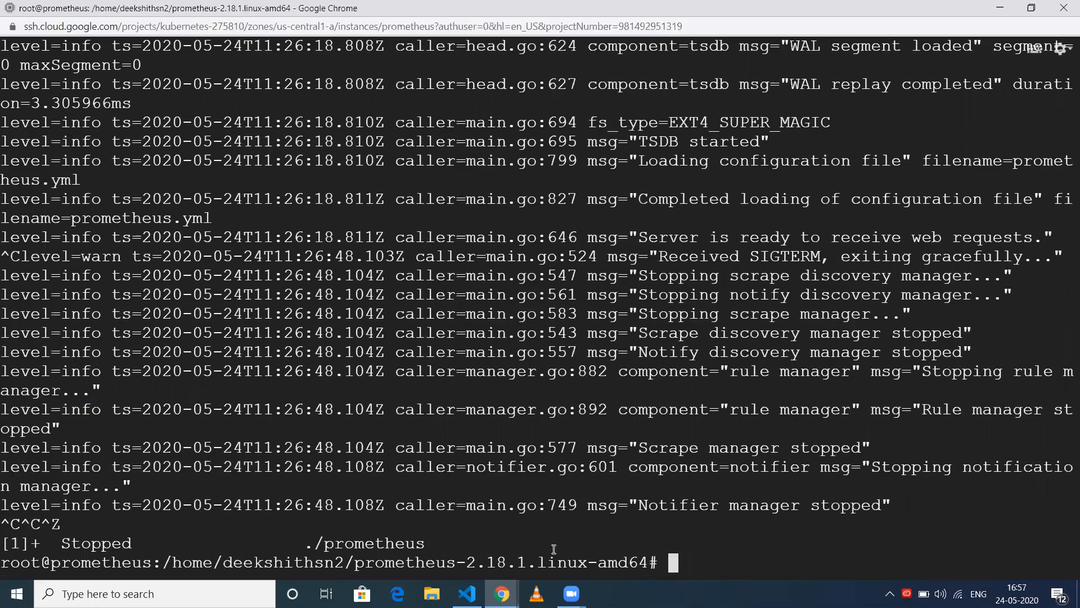
type("1")
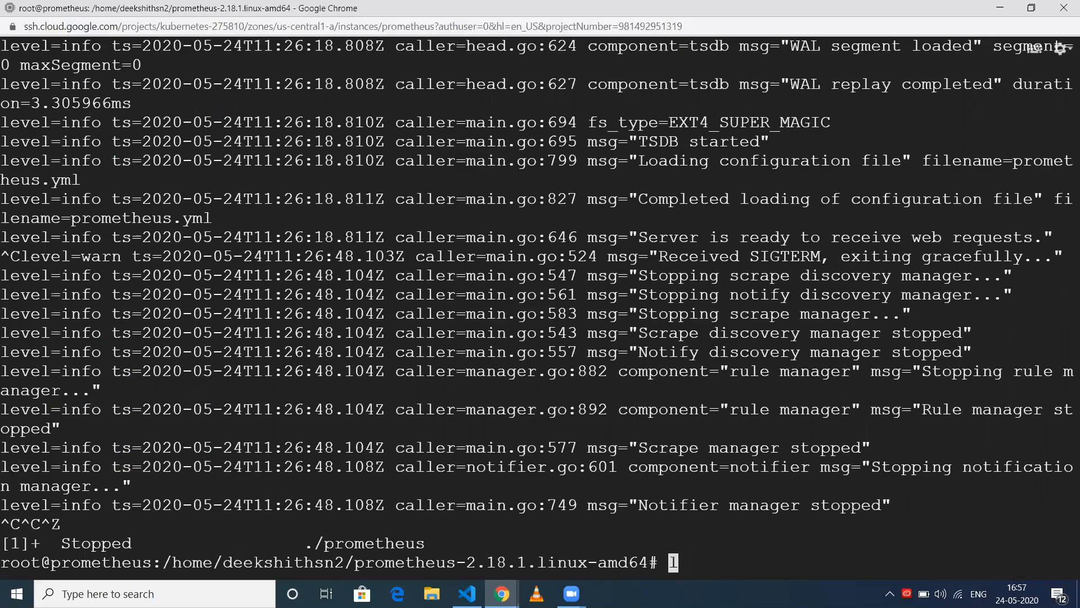
type("ls")
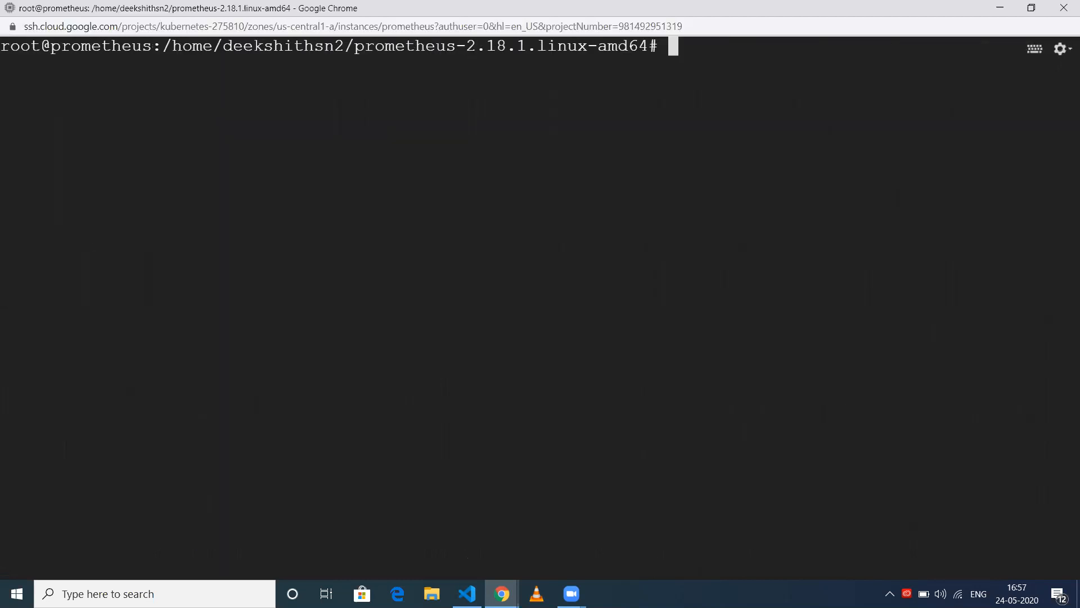
type("ls")
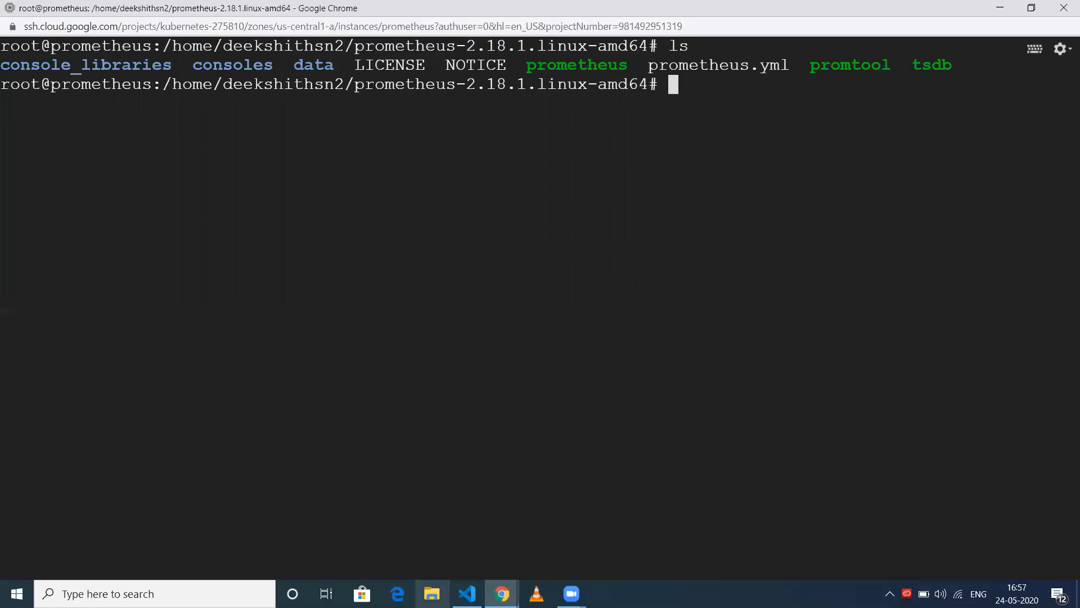
- Bring up the systemd service-file notes in Visual Studio Code
left_click(466, 593)
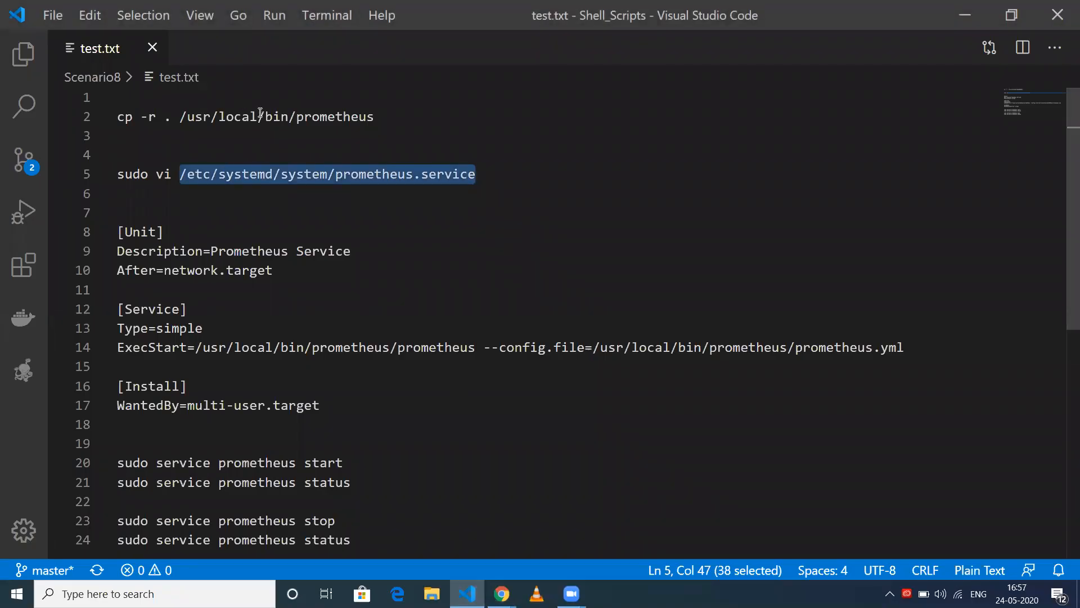
mouse_move(324, 240)
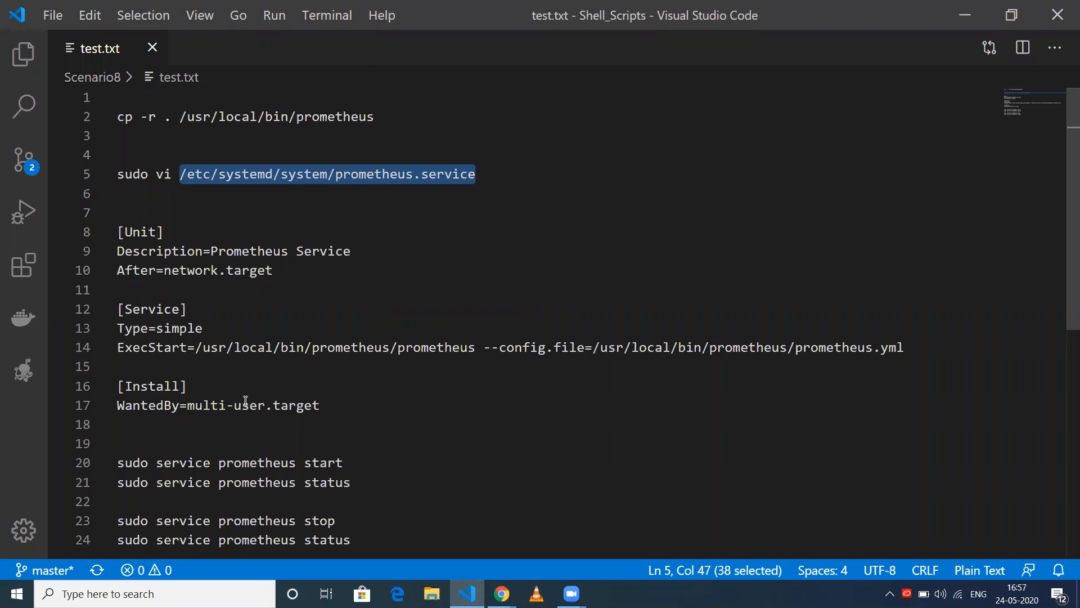
mouse_move(355, 413)
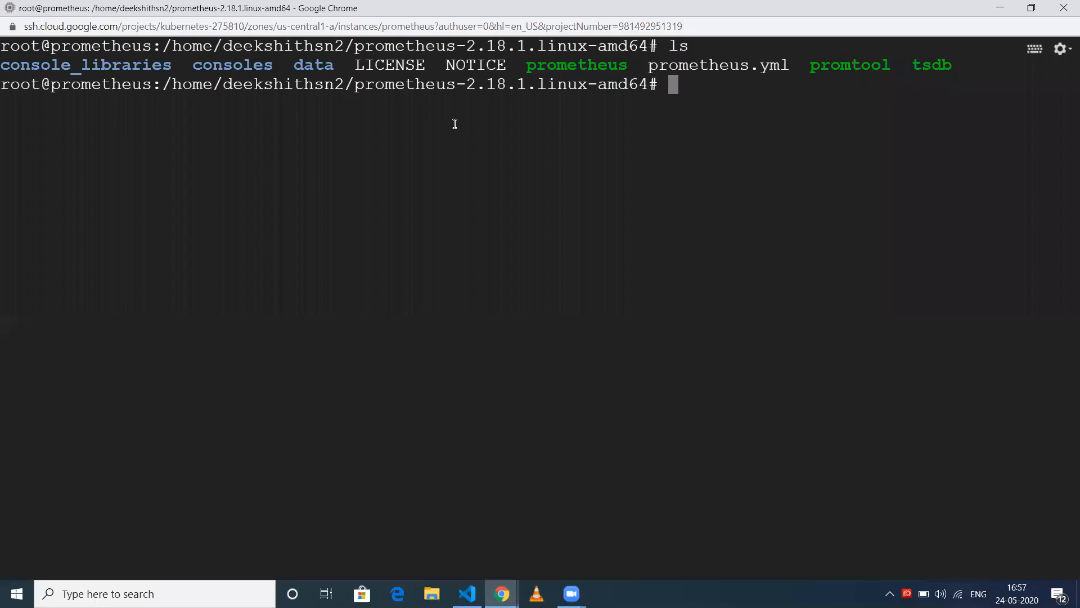
- Copy the Prometheus files to /usr/local/bin/prometheus with cp -r and list that directory to confirm
type("cp -r . /usr/local/bin/prometheus")
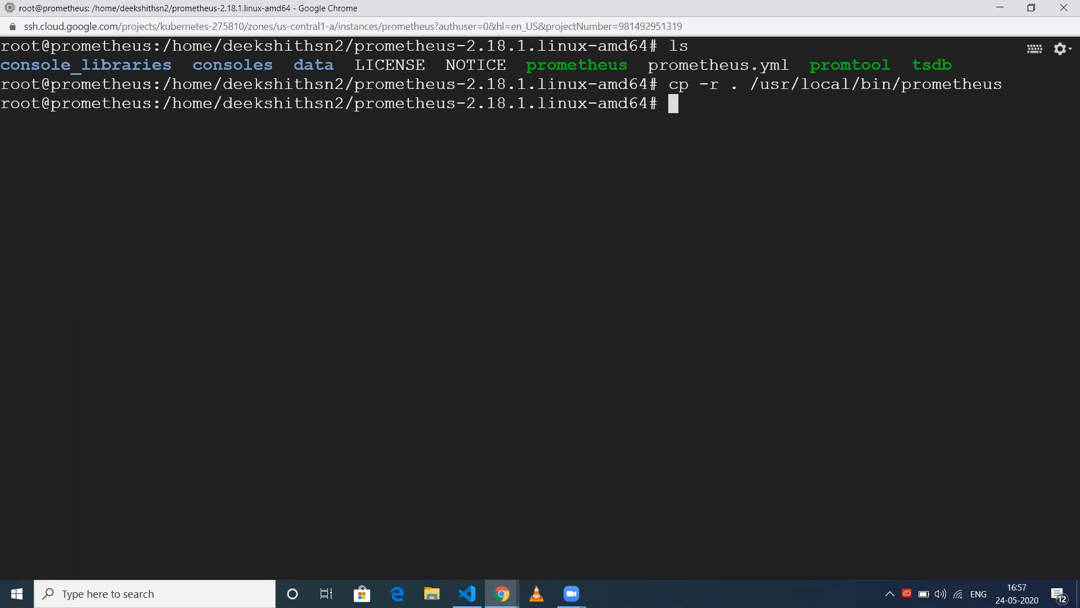
type("ls")
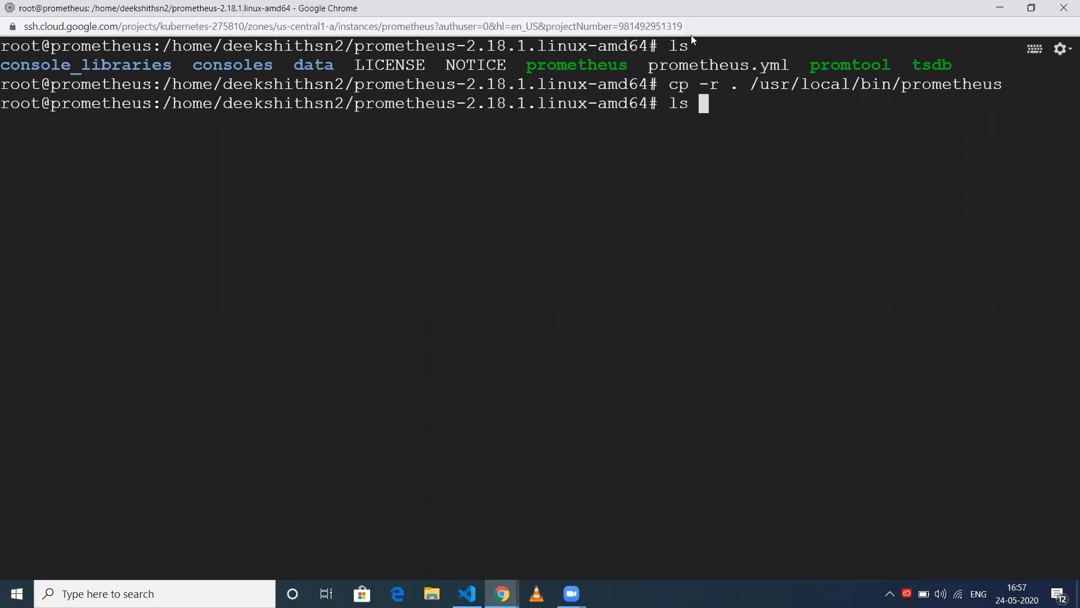
left_click_drag(747, 85, 1003, 84)
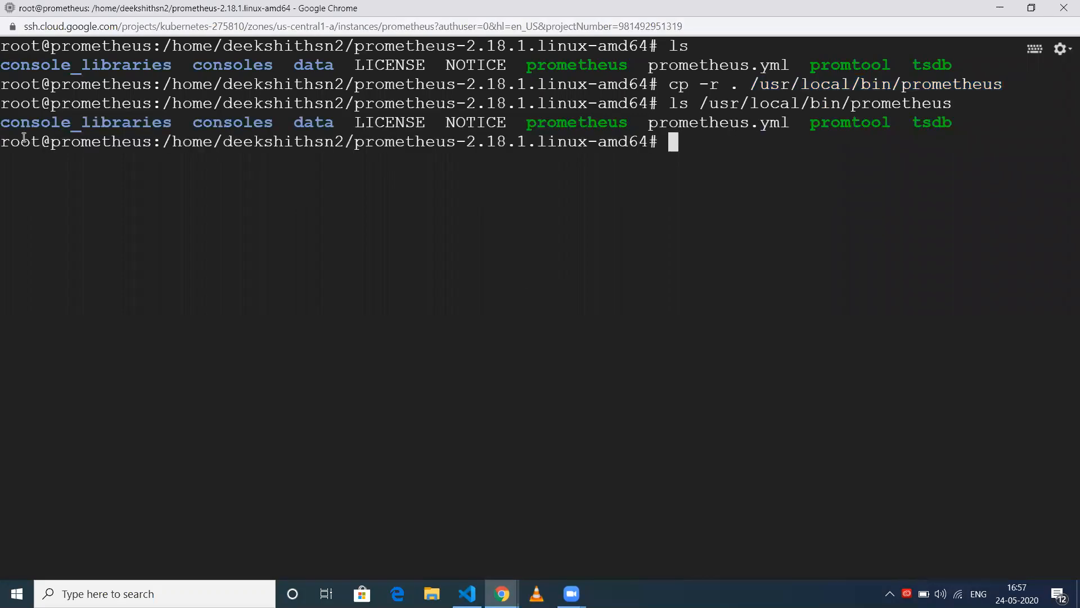
mouse_move(188, 186)
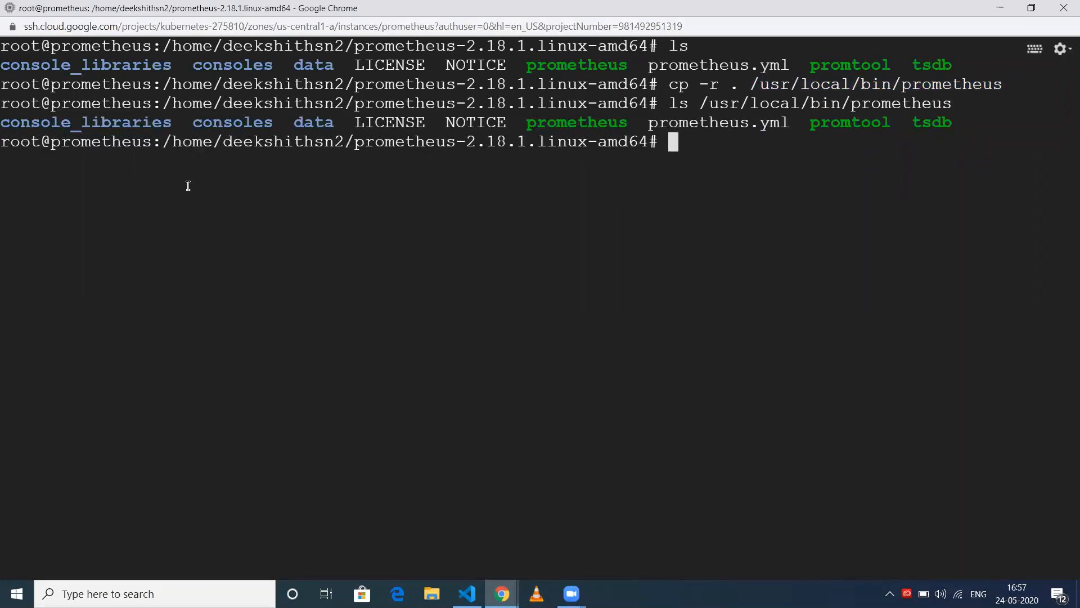
left_click(466, 593)
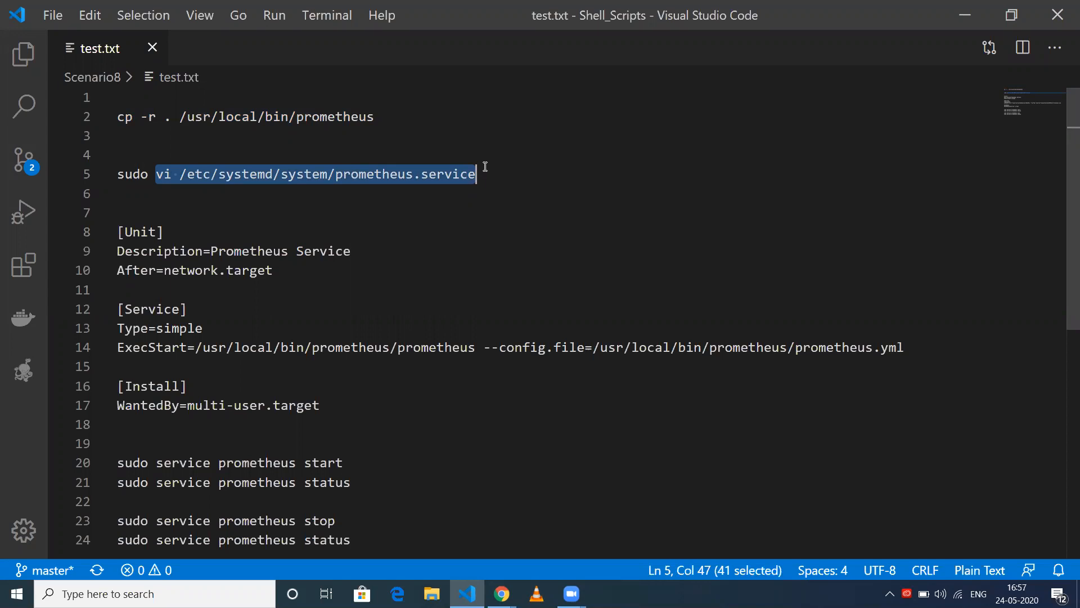
mouse_move(441, 142)
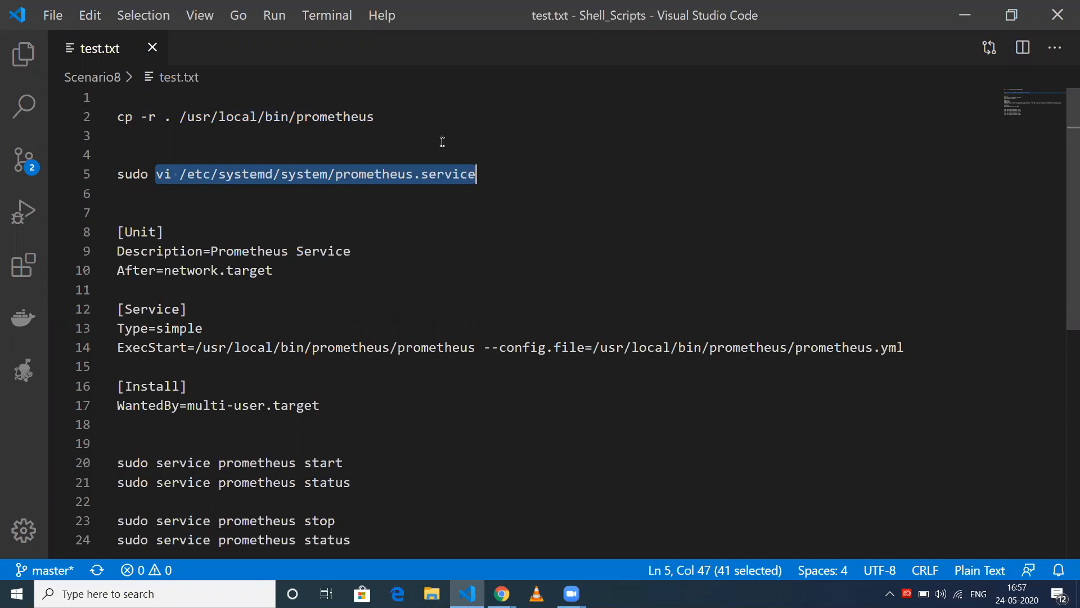
- Enter the [Unit]/[Service]/[Install] prometheus.service text pointing at /usr/local/bin/prometheus in vi and save it
left_click(500, 593)
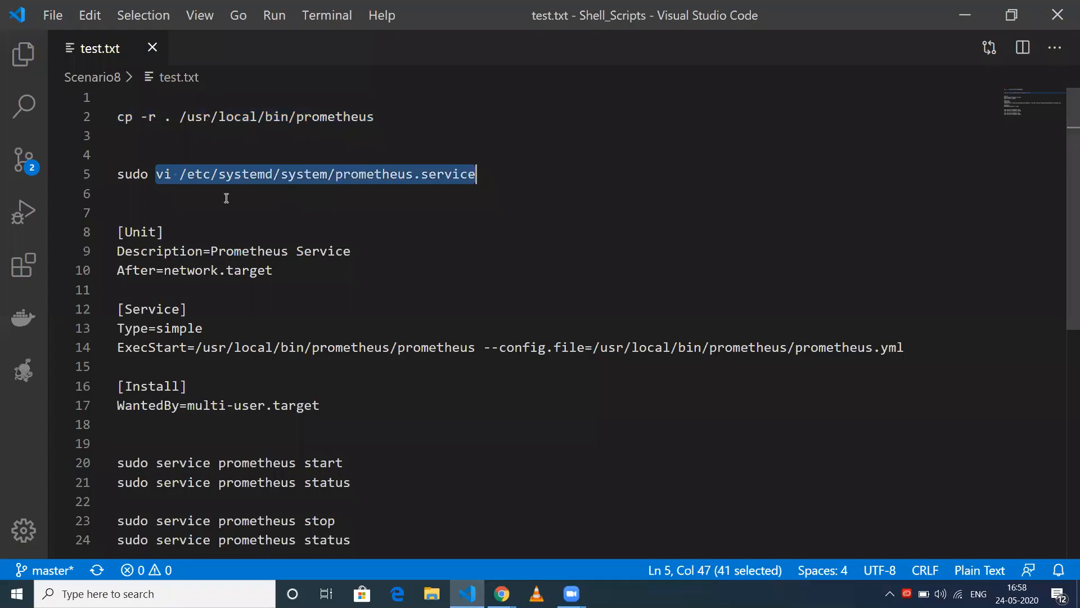
mouse_move(364, 181)
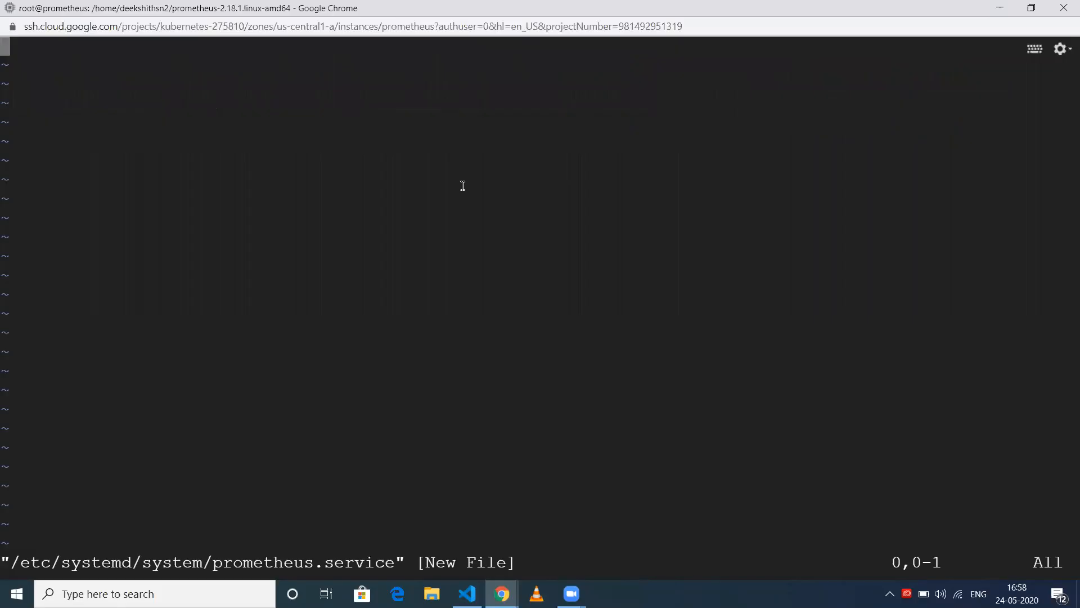
left_click(466, 593)
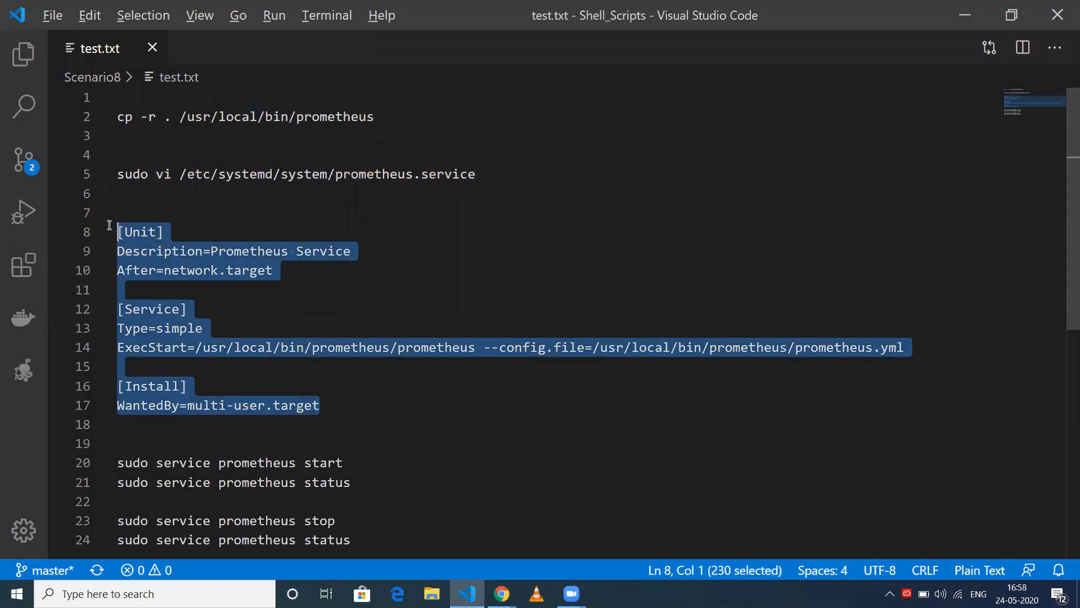
left_click(500, 593)
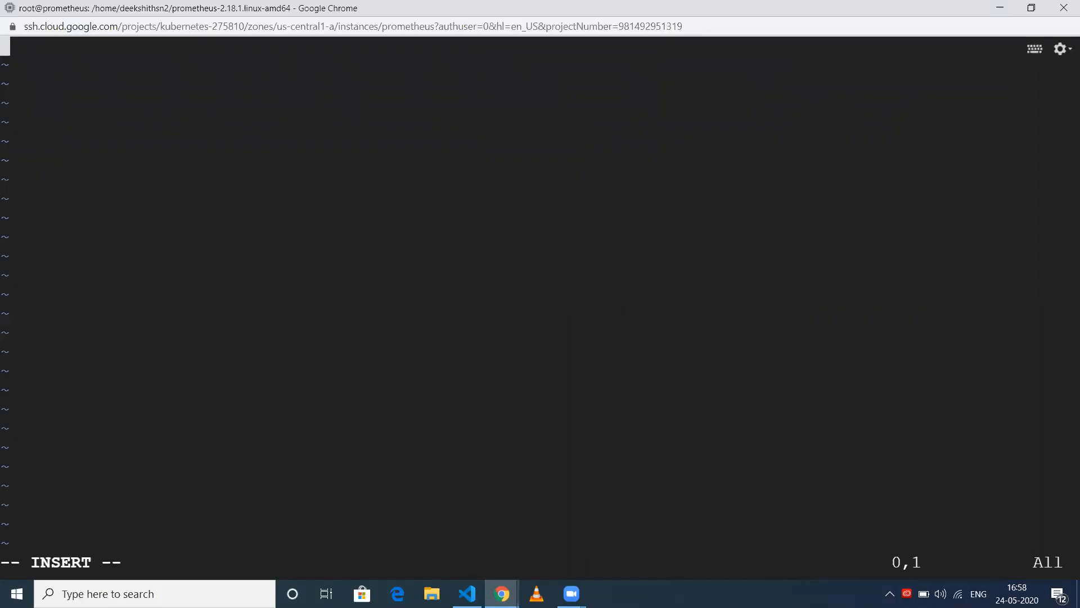
type("[Unit]")
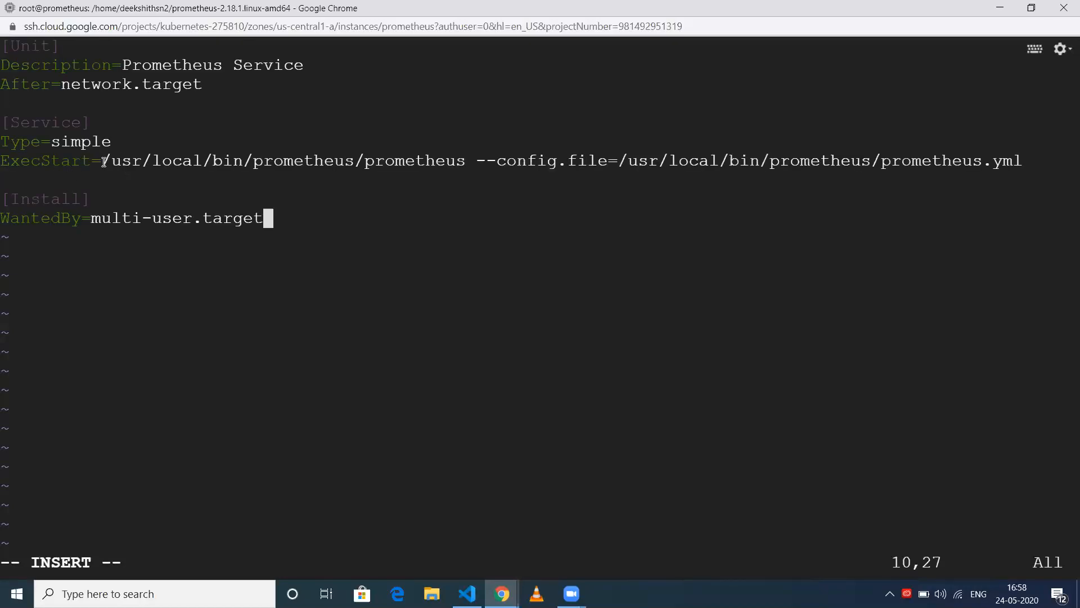
left_click_drag(102, 160, 204, 160)
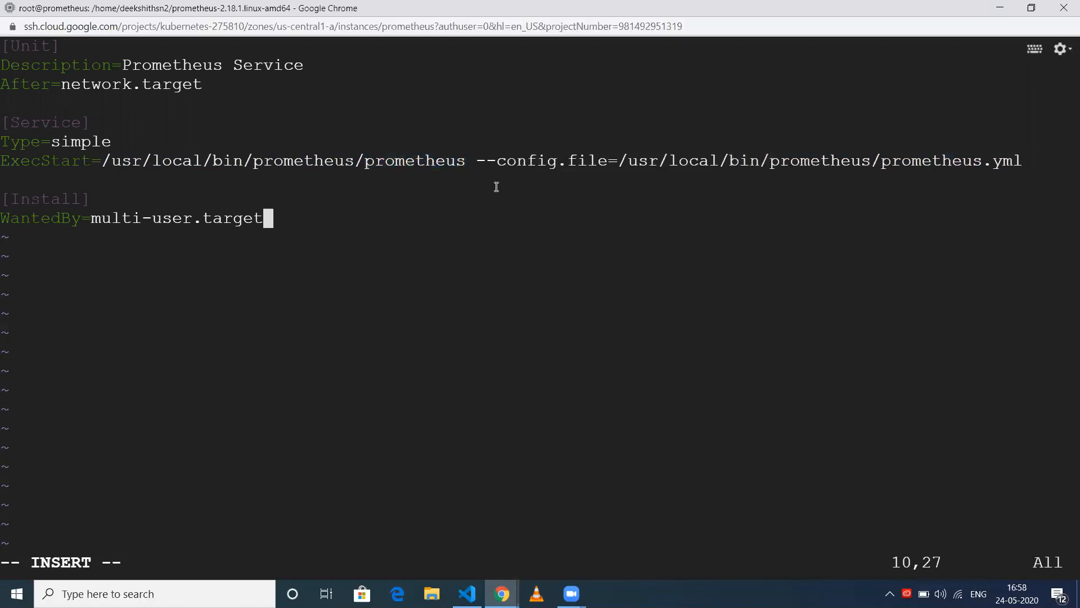
mouse_move(586, 160)
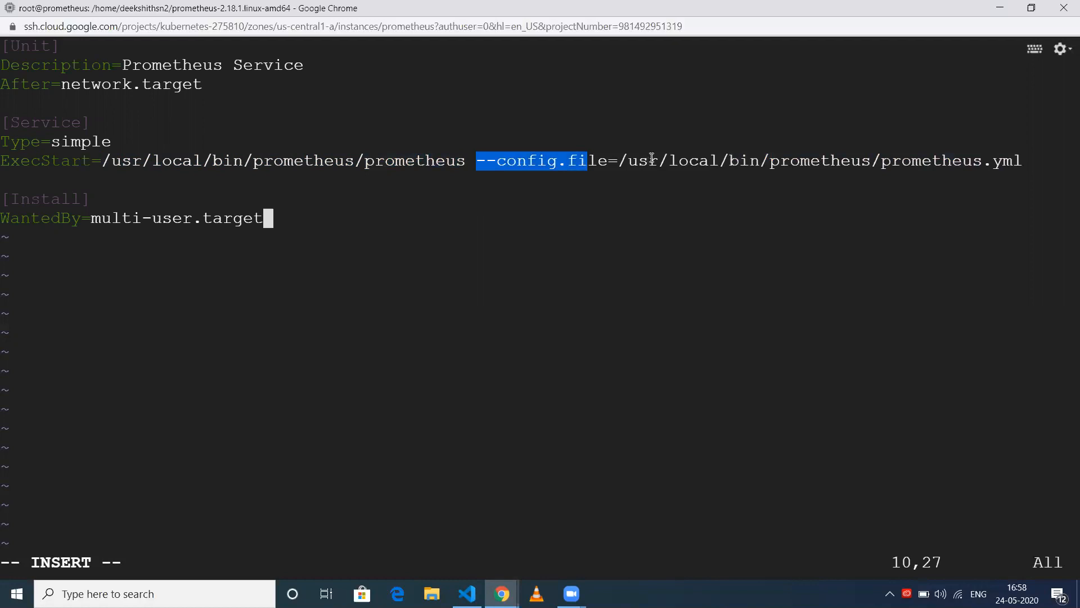
mouse_move(849, 221)
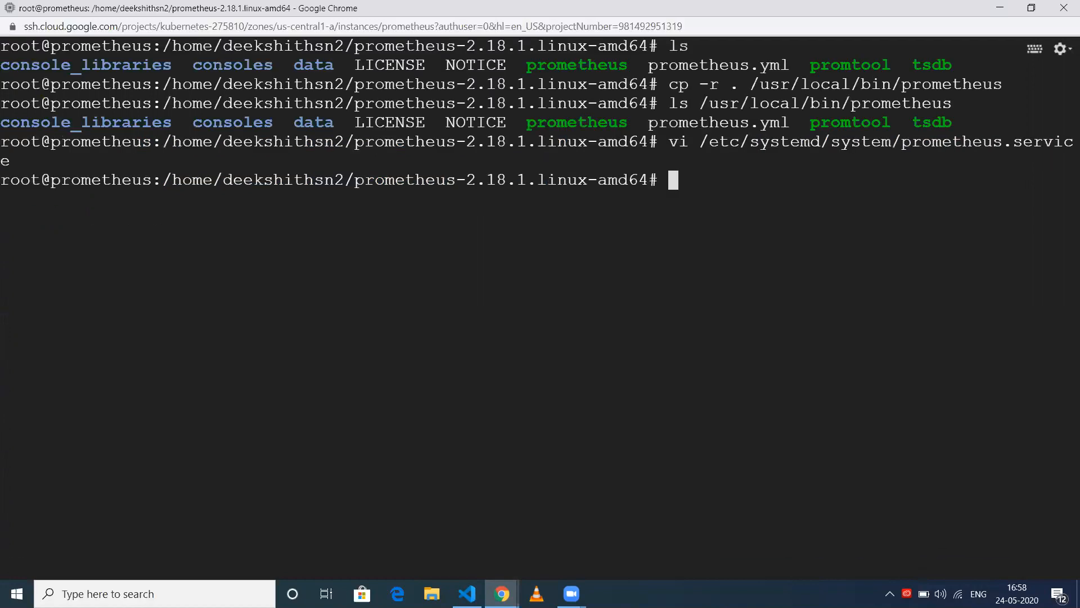
type("ls")
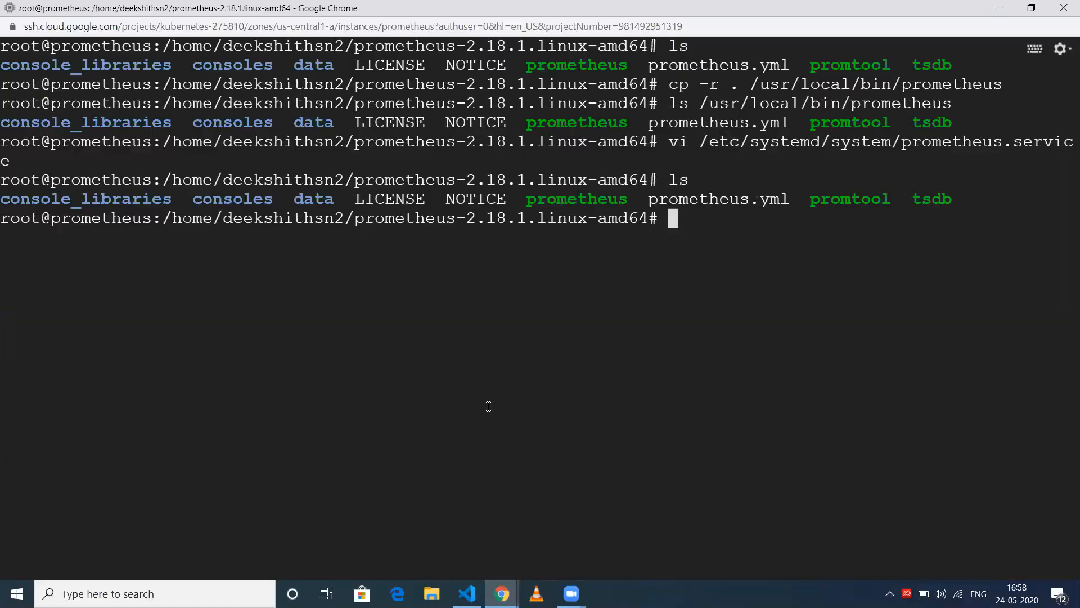
- Run 'sudo service prometheus start' in the SSH terminal
left_click(465, 593)
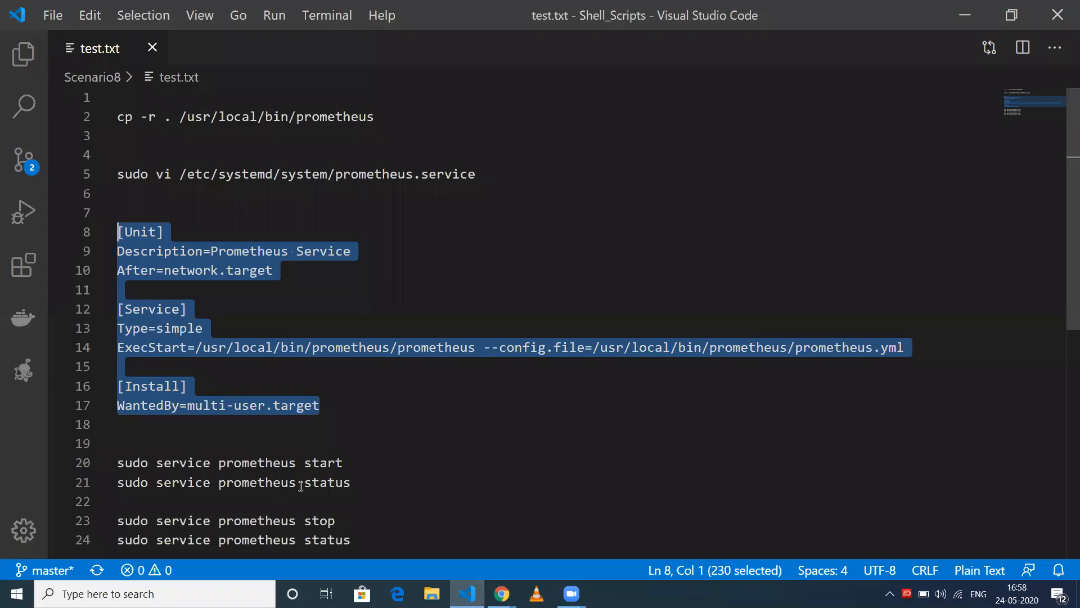
left_click(118, 463)
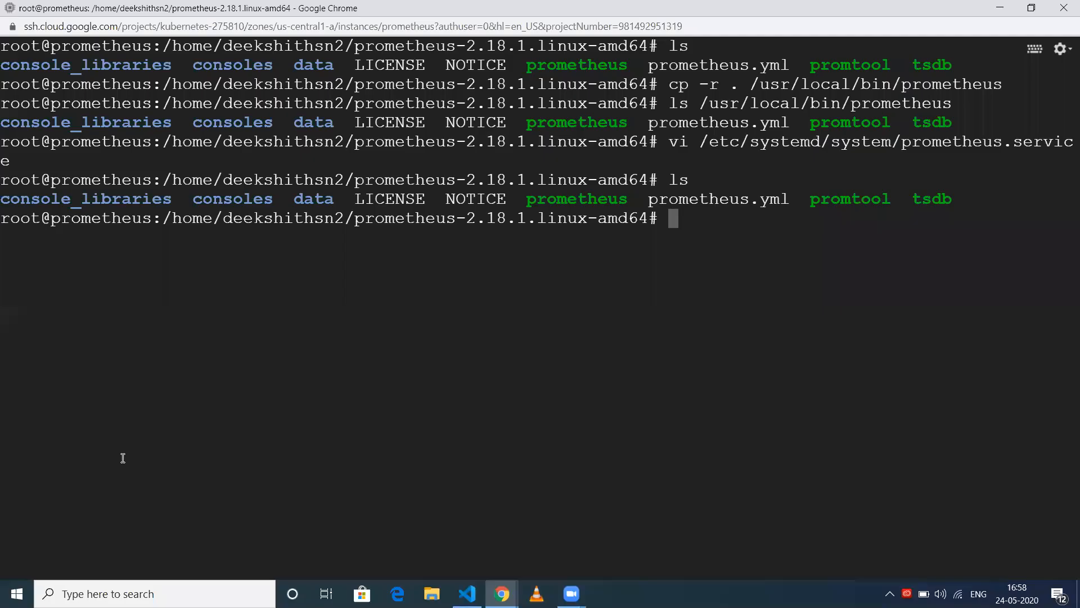
type("sudo service prometheus start")
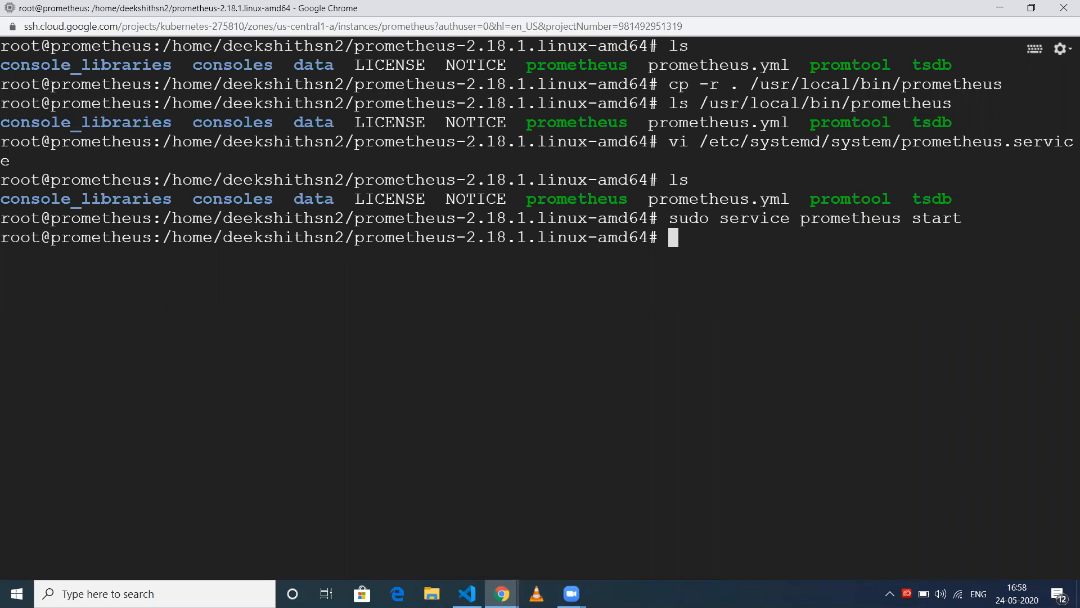
type("sudo service prometheus start")
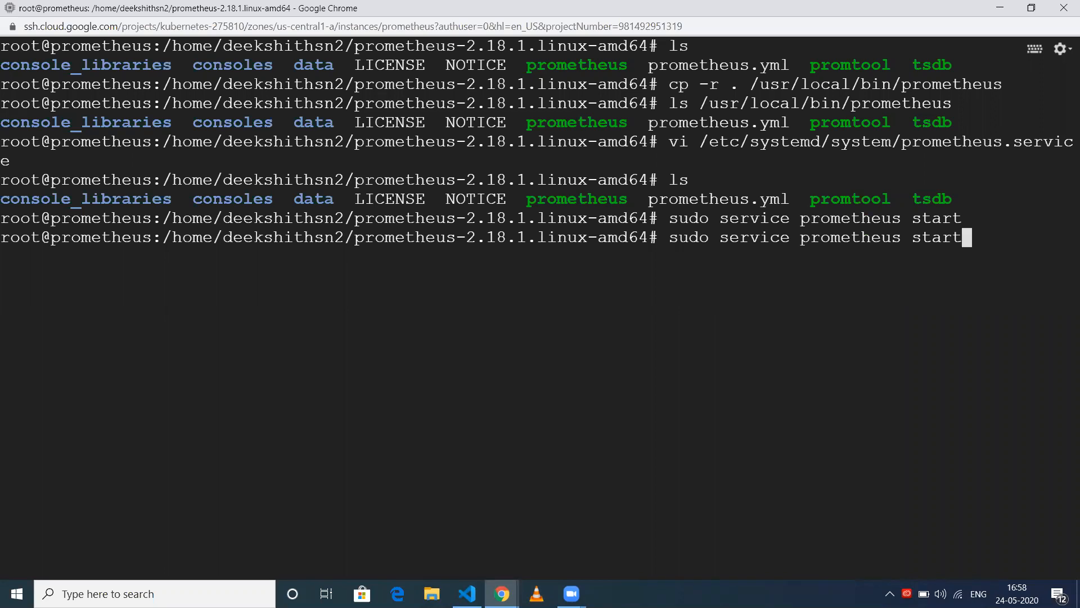
- Correct the repeated command into 'sudo service prometheus status' to check the service
key("BackSpace")
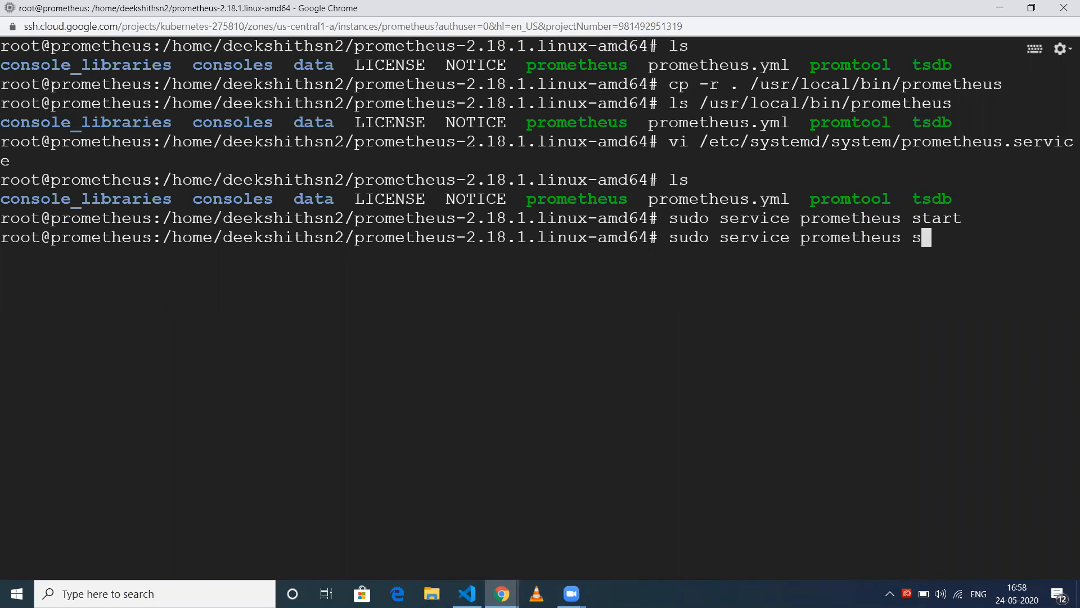
key("BackSpace")
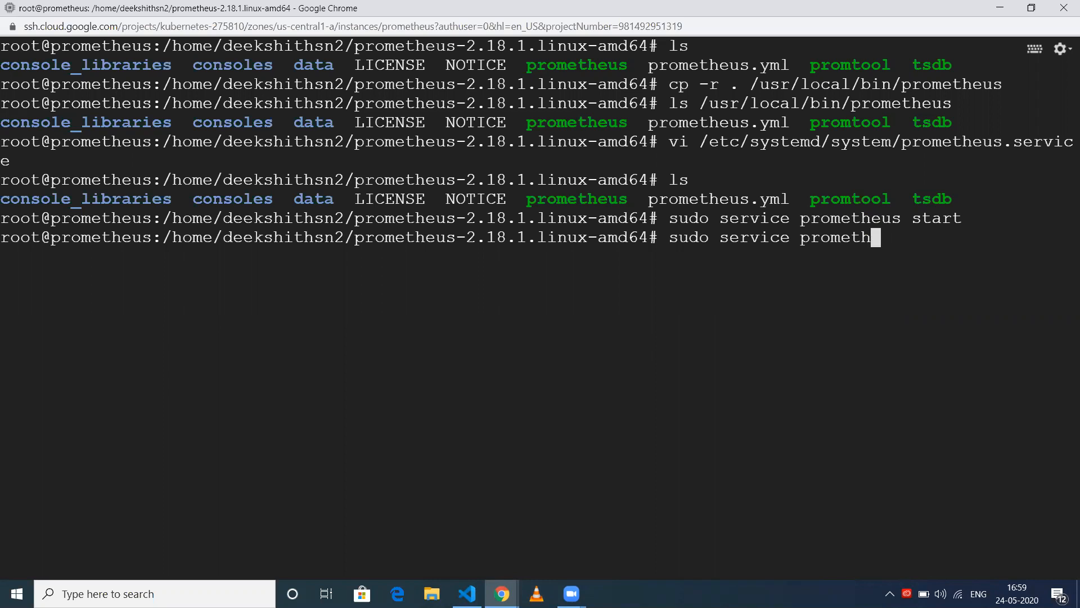
type("eus")
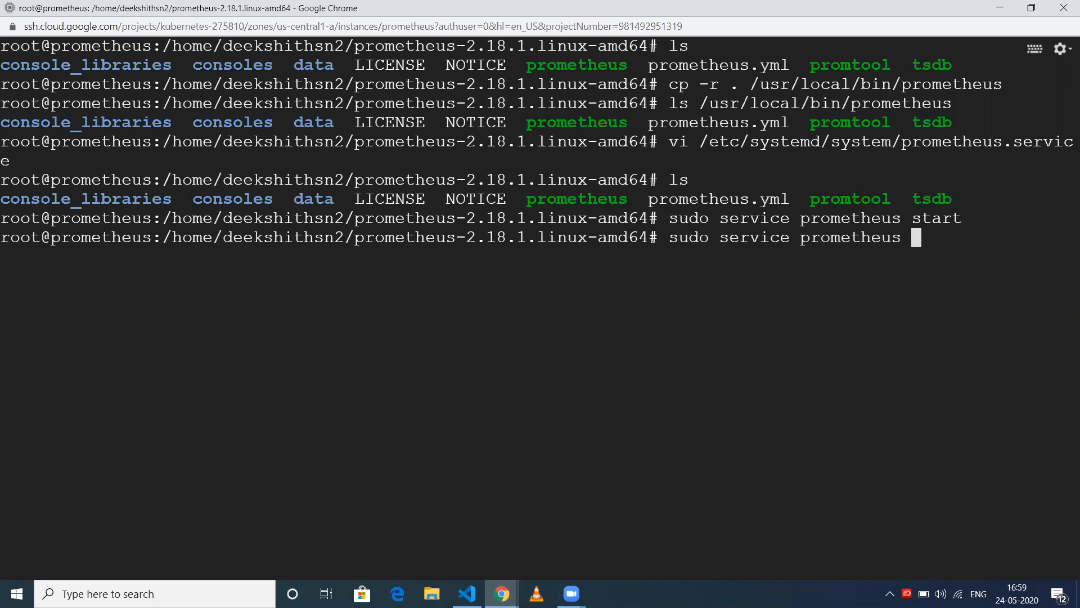
type("statu")
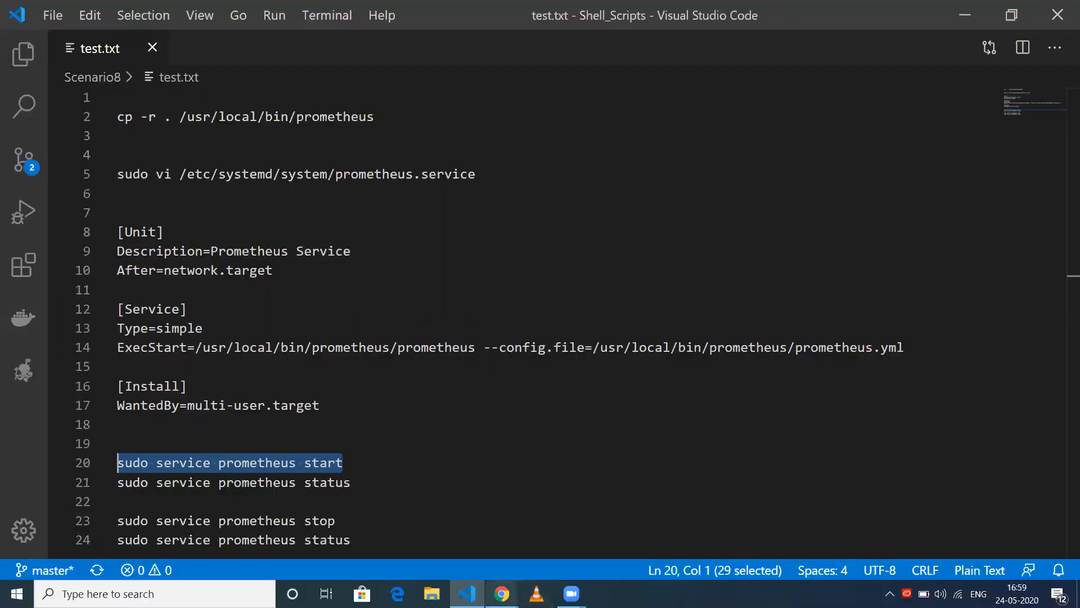
- Reload 130.211.119.163:9090/graph so the Prometheus expression console appears, then return to the notes
left_click(501, 593)
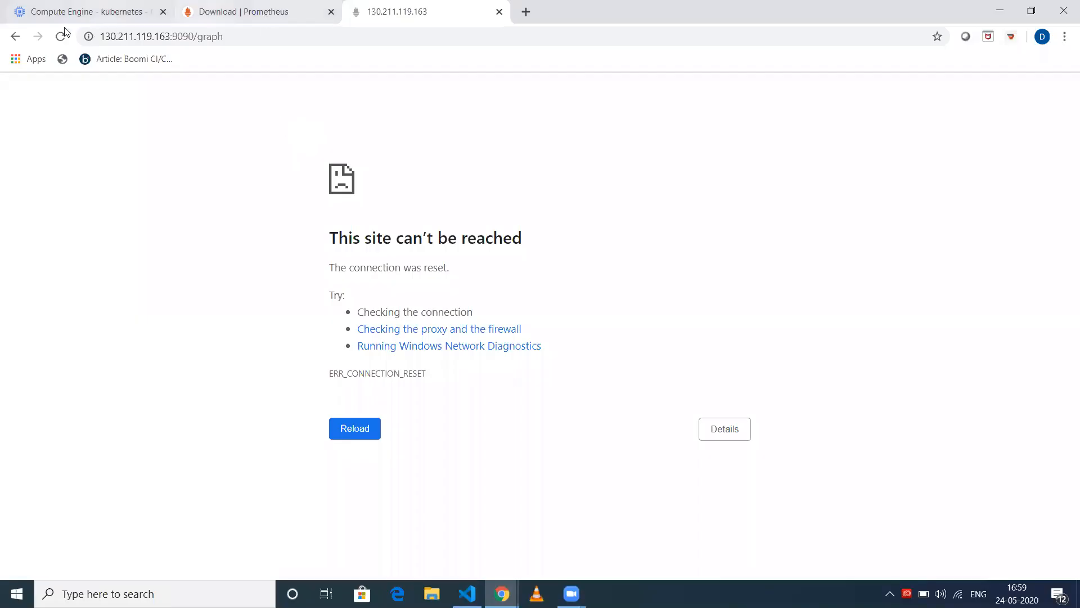
left_click(354, 428)
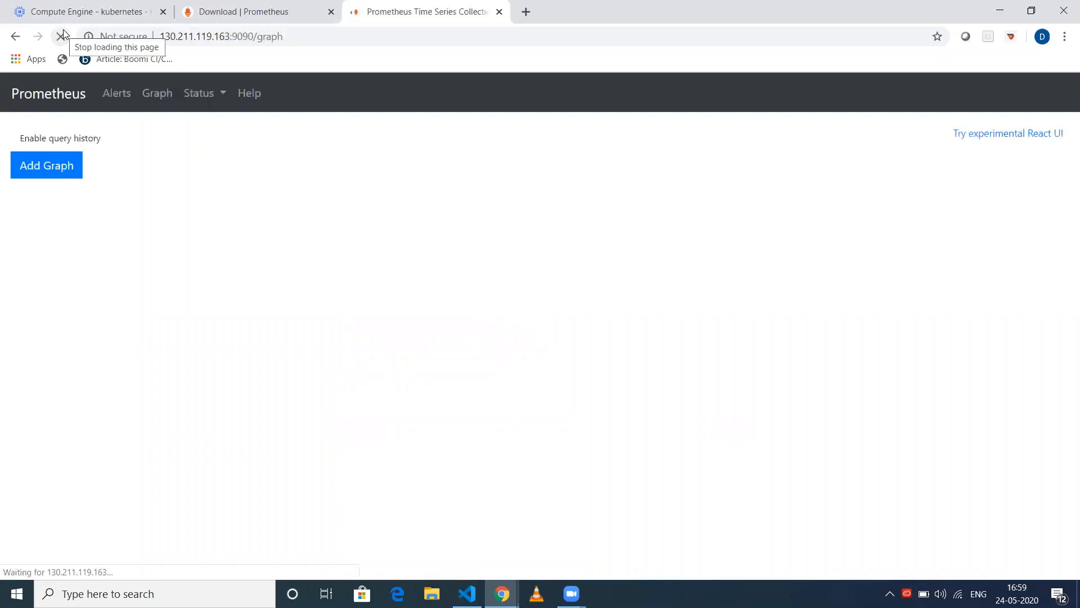
left_click(47, 164)
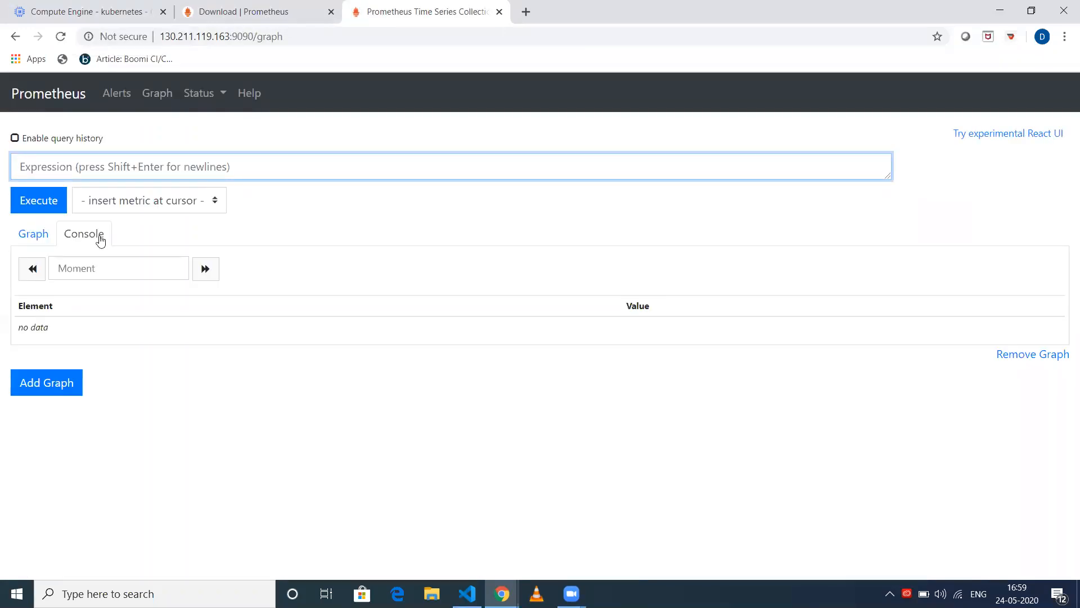
mouse_move(72, 370)
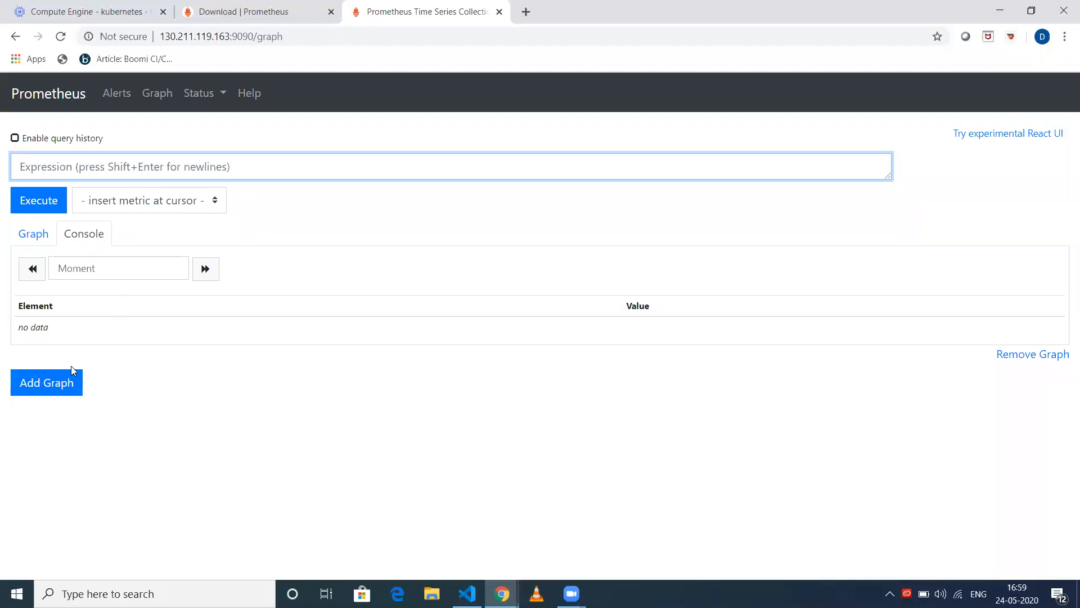
mouse_move(135, 377)
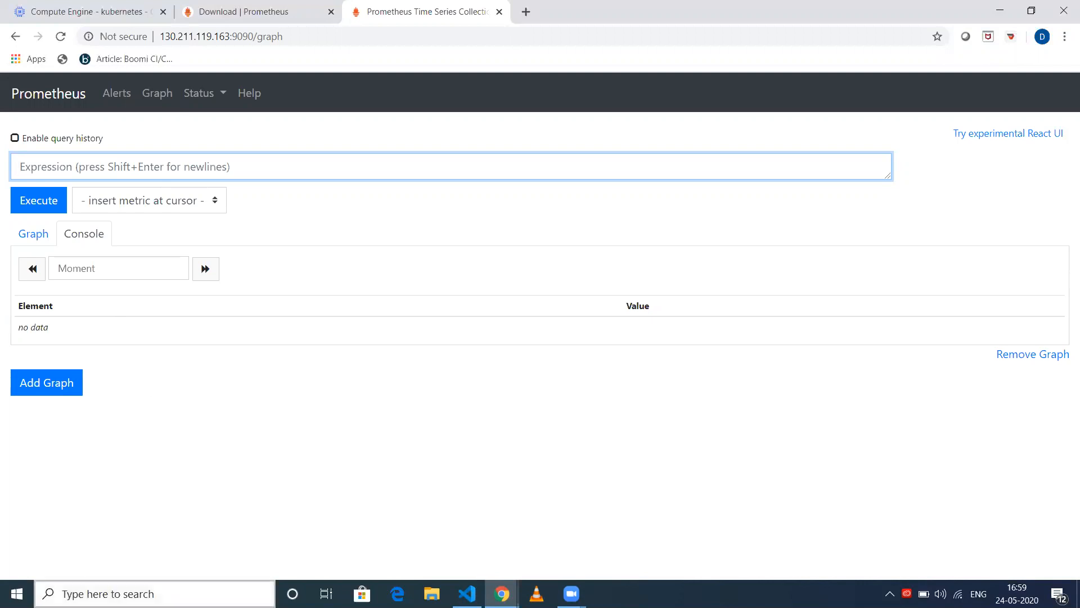
left_click(466, 593)
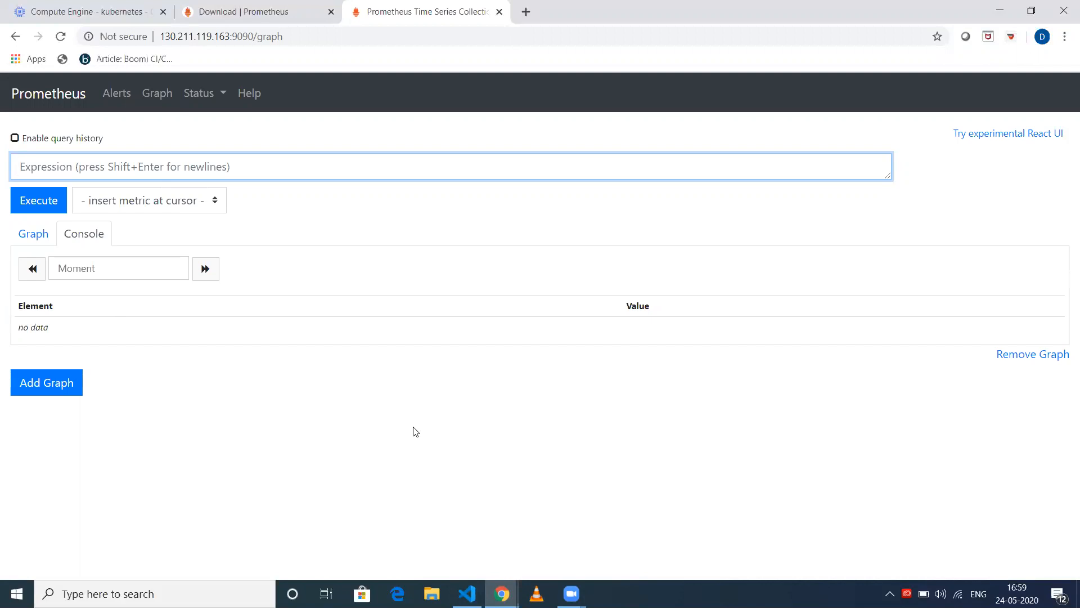
left_click(466, 593)
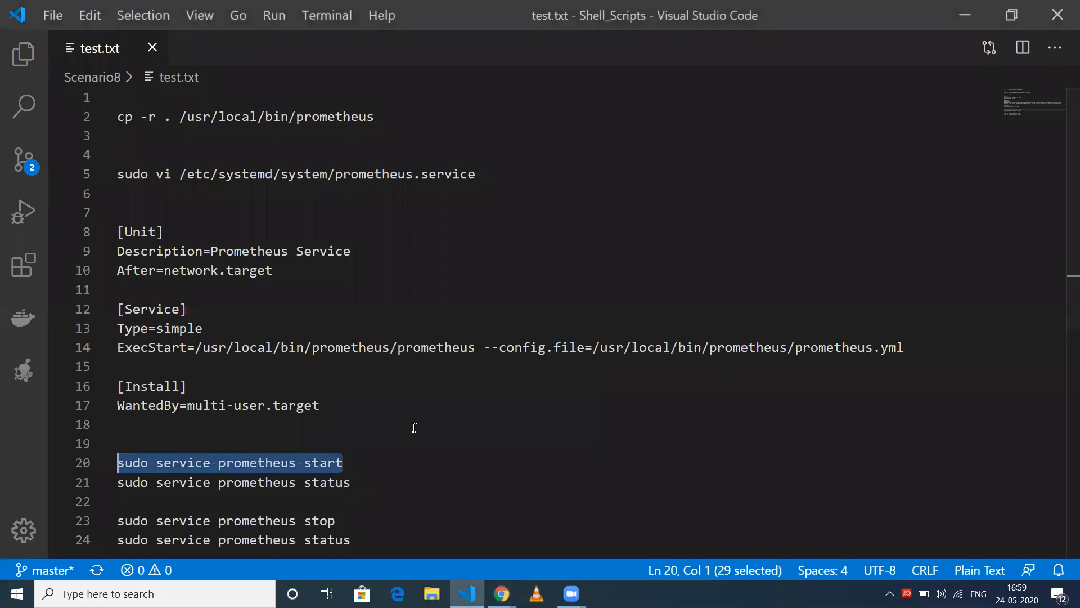
- Confirm prometheus.service shows active (running), then close the SSH session and leave
left_click(501, 593)
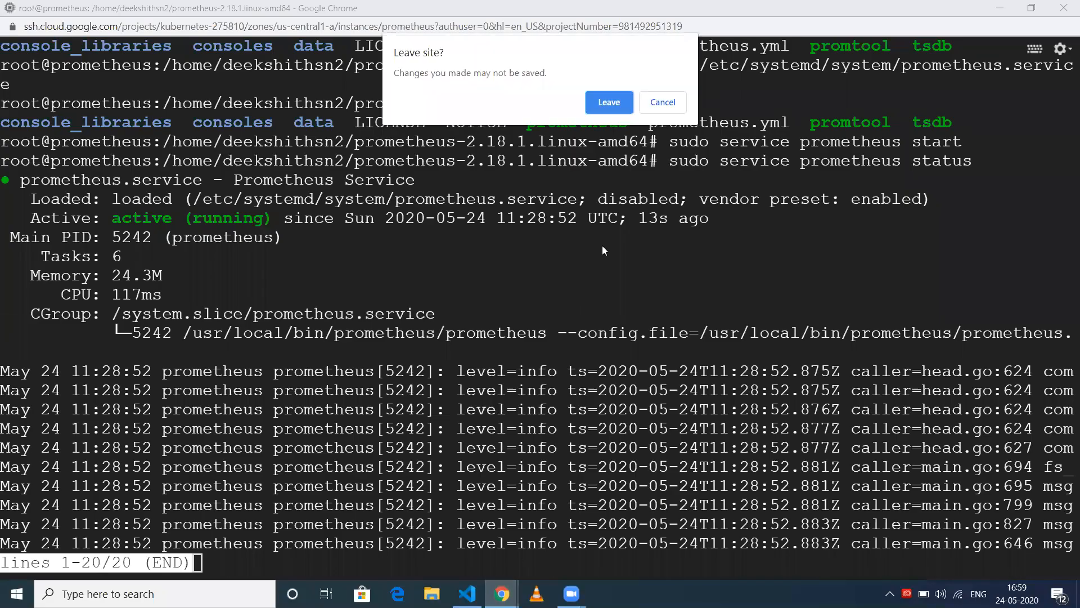
left_click(607, 102)
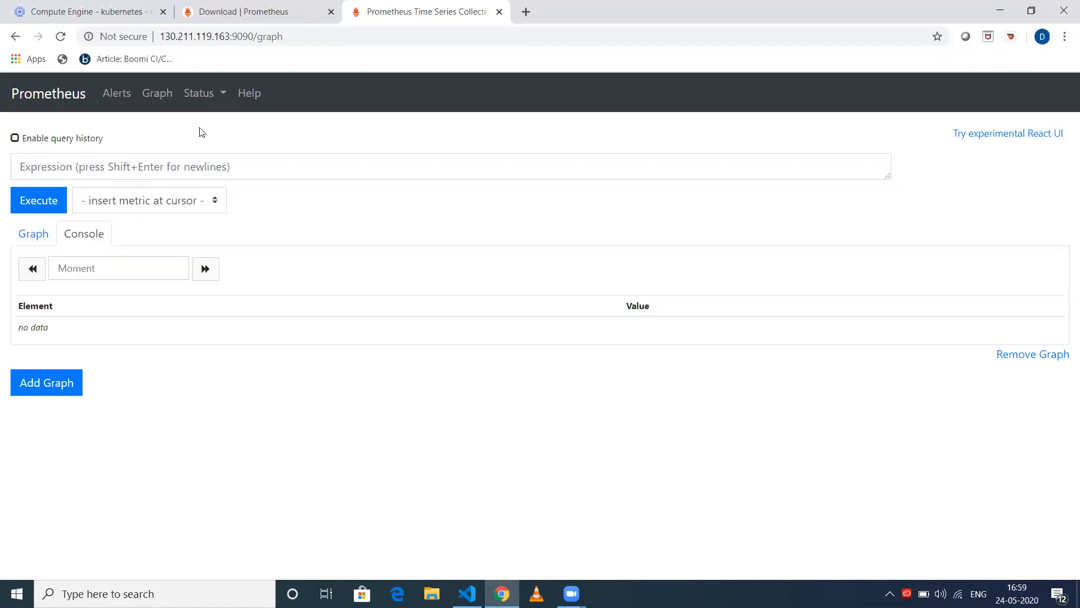
left_click(451, 167)
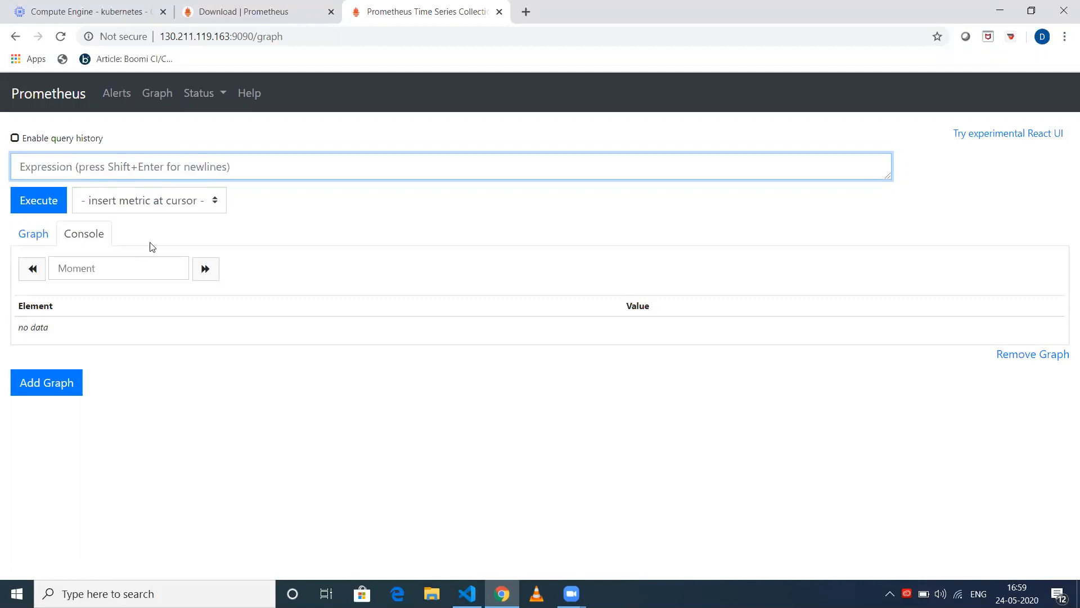
left_click(452, 167)
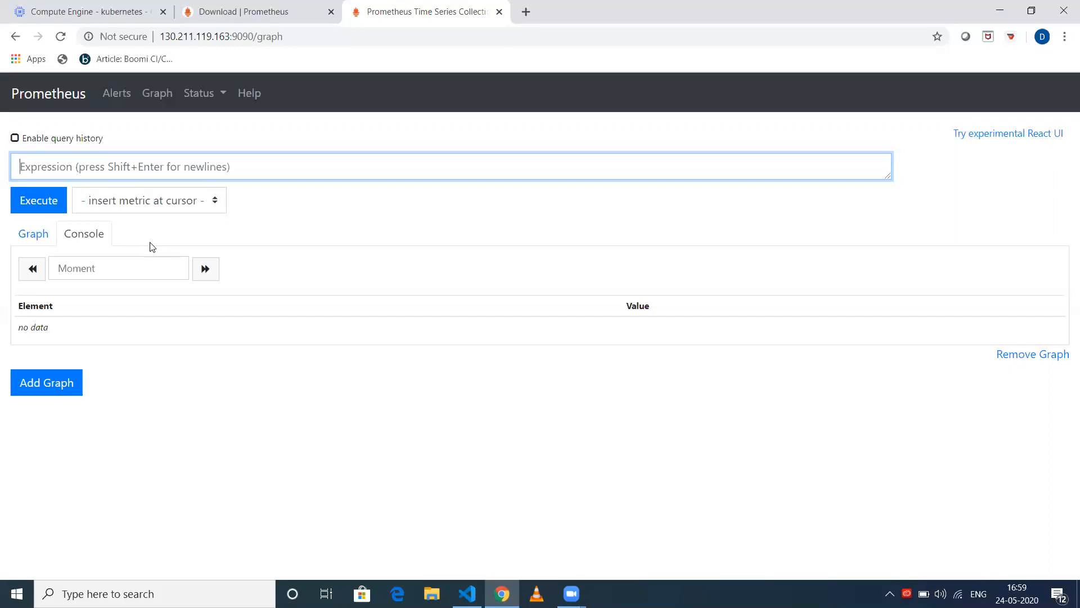
mouse_move(5, 175)
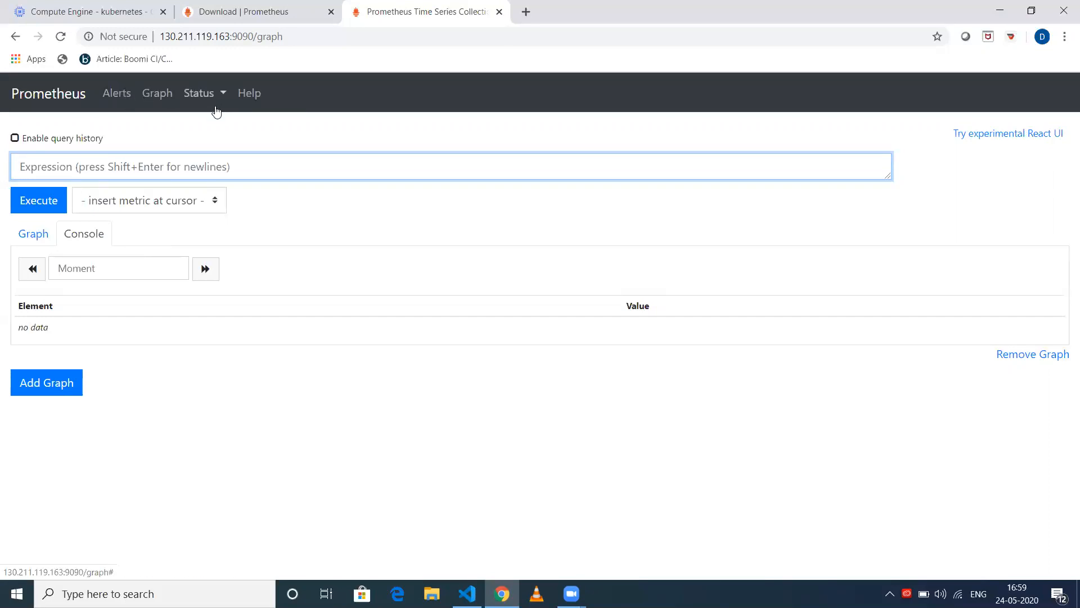
mouse_move(249, 94)
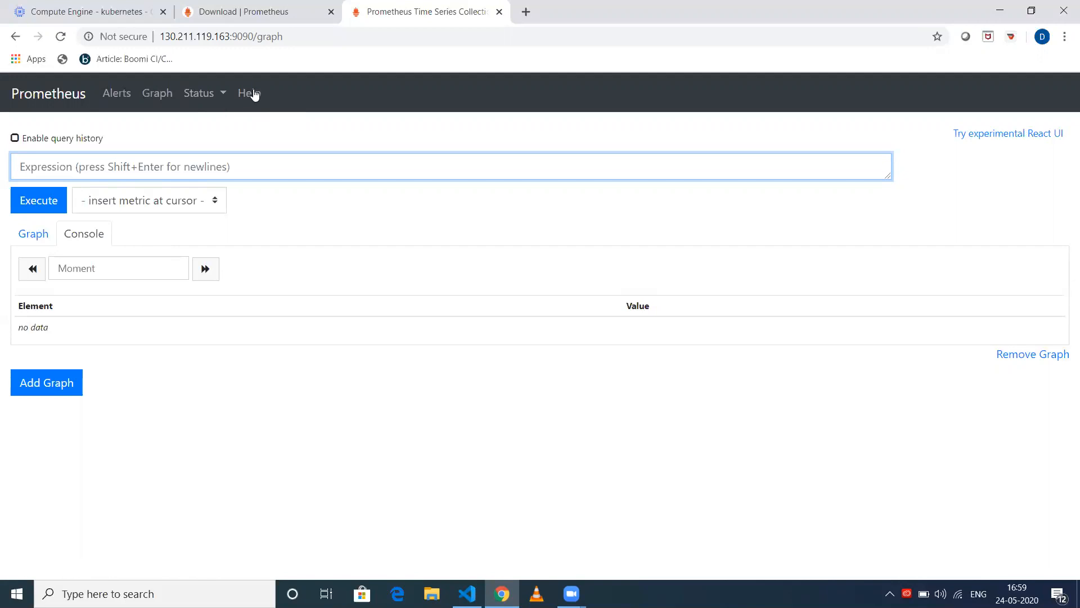